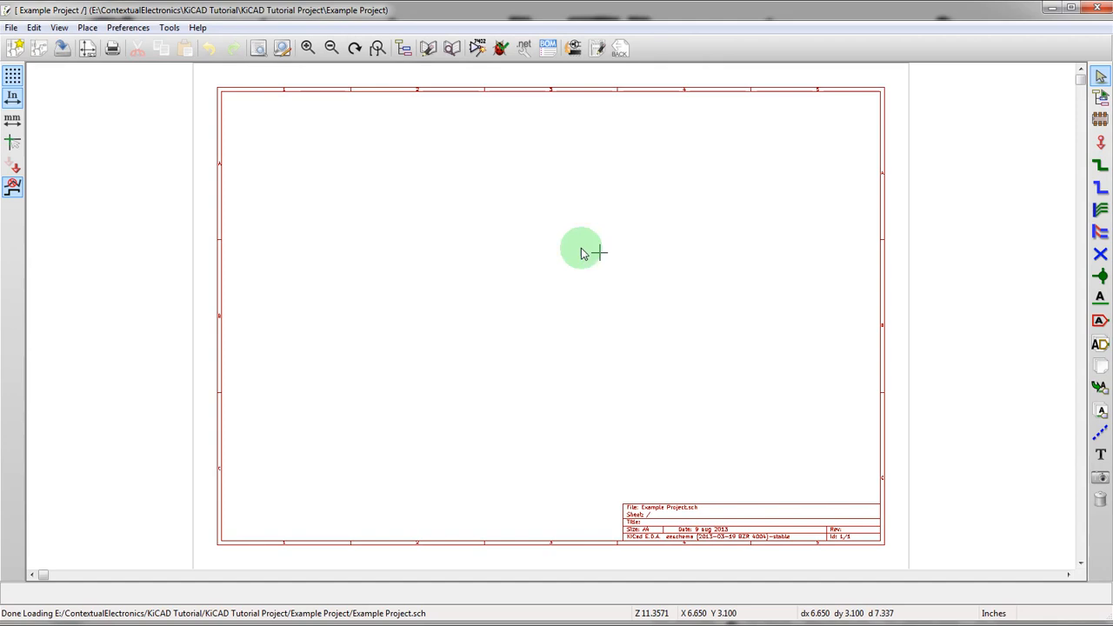
mouse_move(1084, 367)
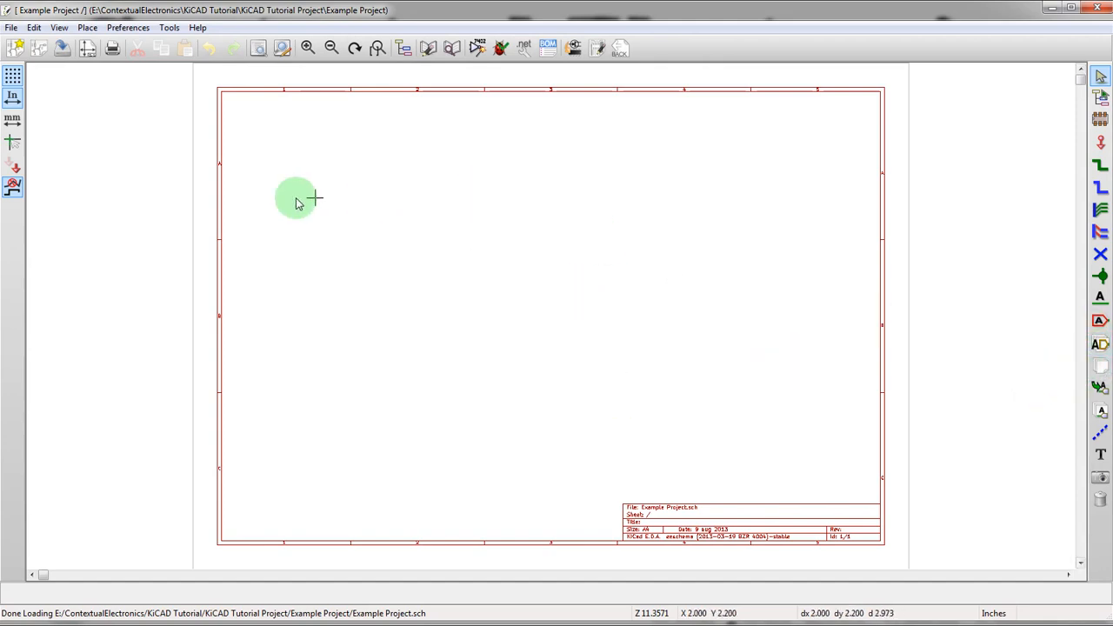
mouse_move(424, 199)
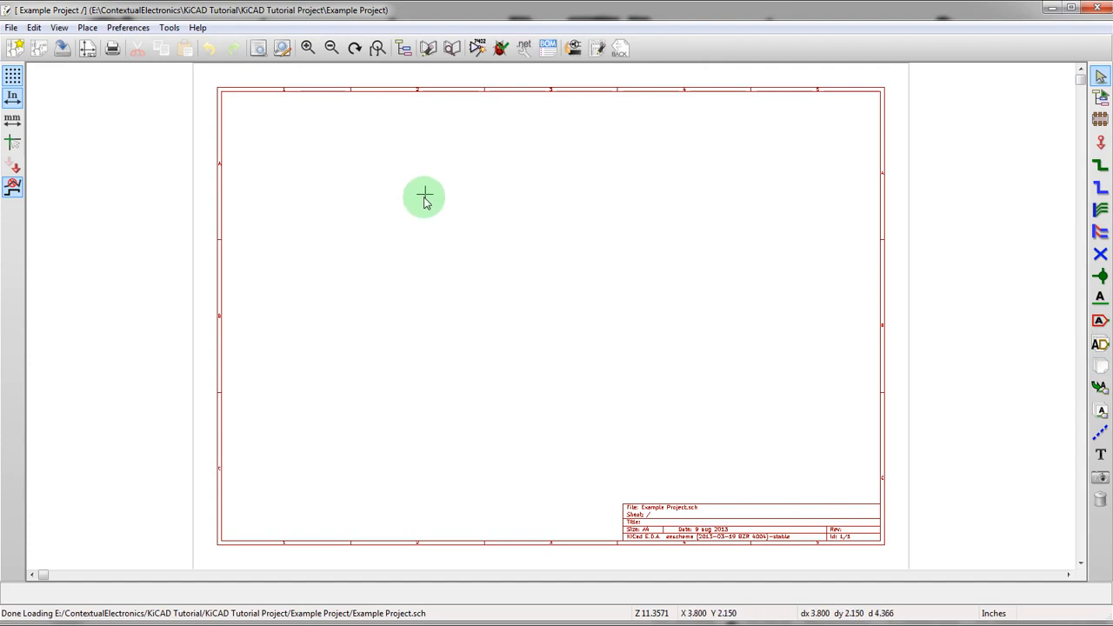
mouse_move(414, 206)
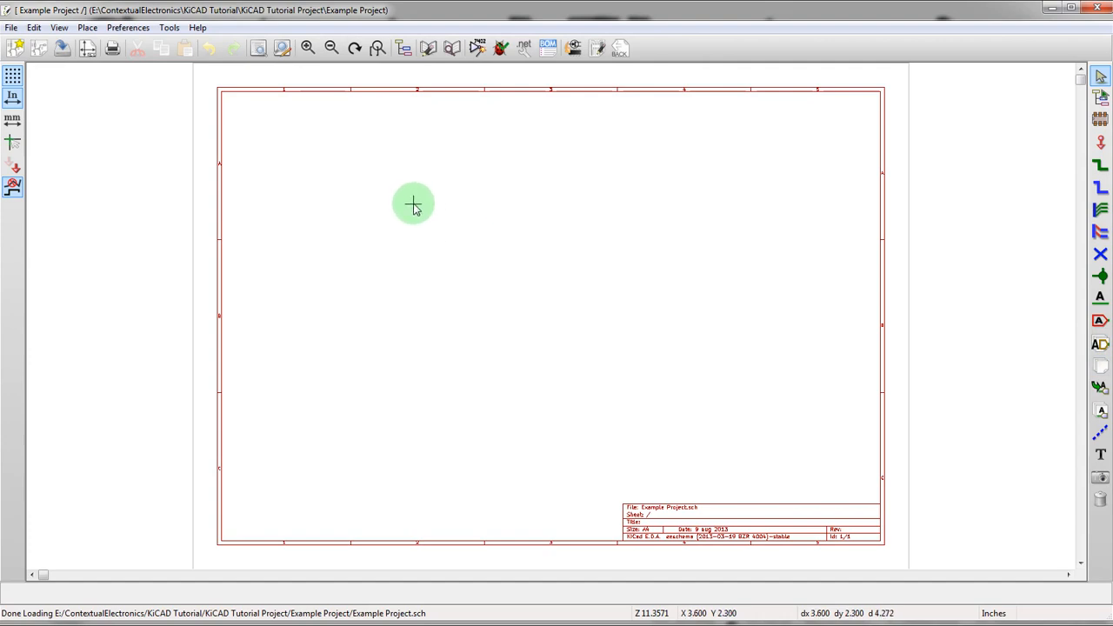
mouse_move(419, 238)
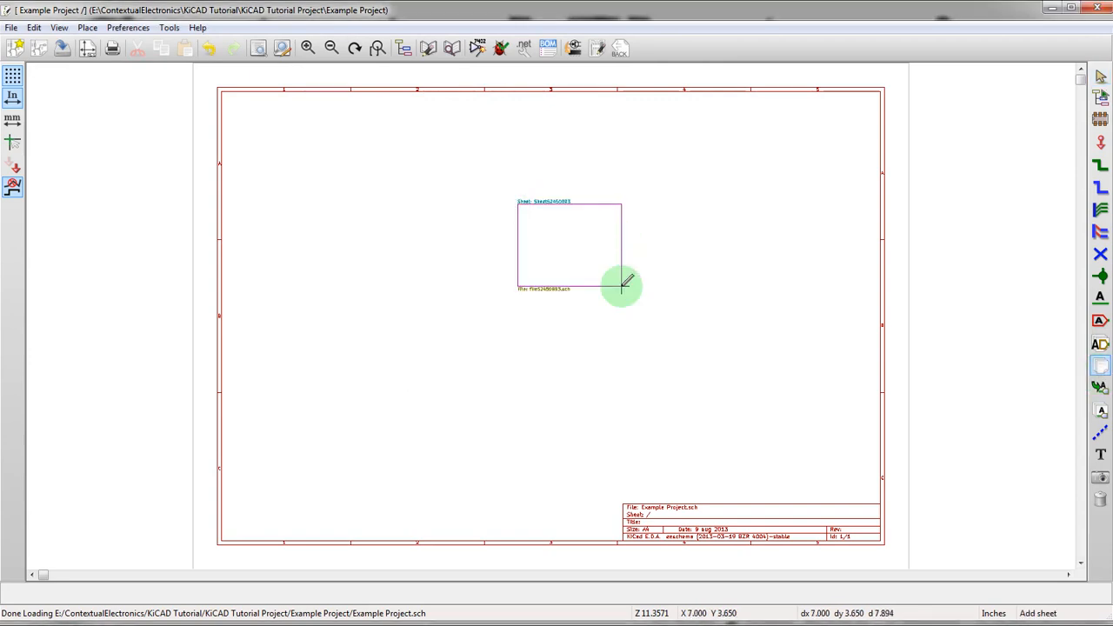
- Enter the new hierarchical sheet's sub-schematic, then return to the top-level sheet
right_click(619, 285)
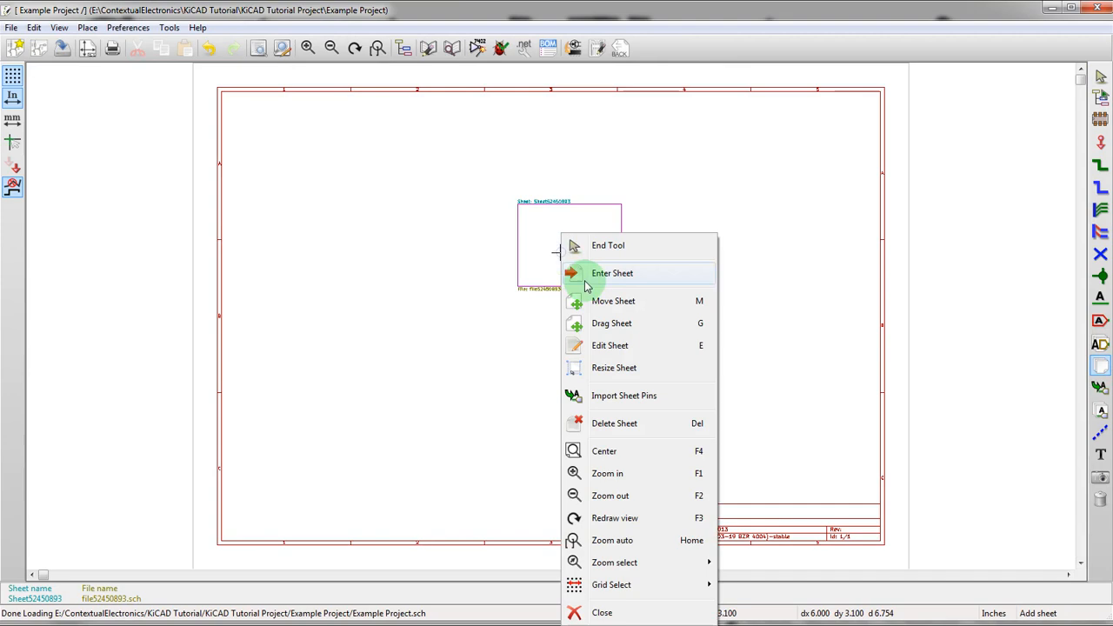
click(611, 273)
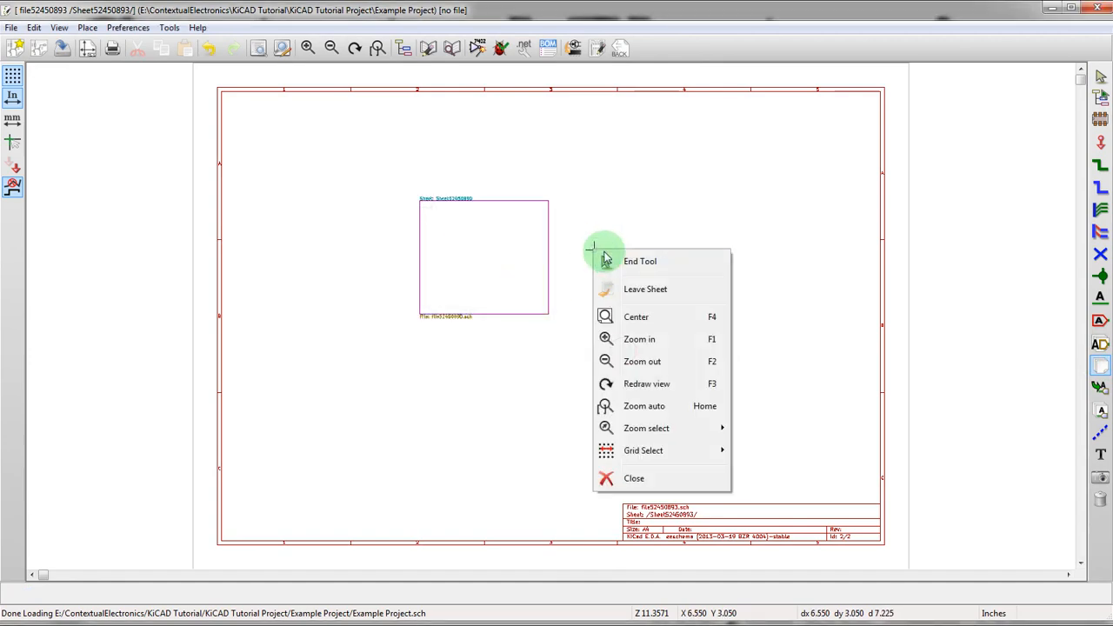
click(608, 252)
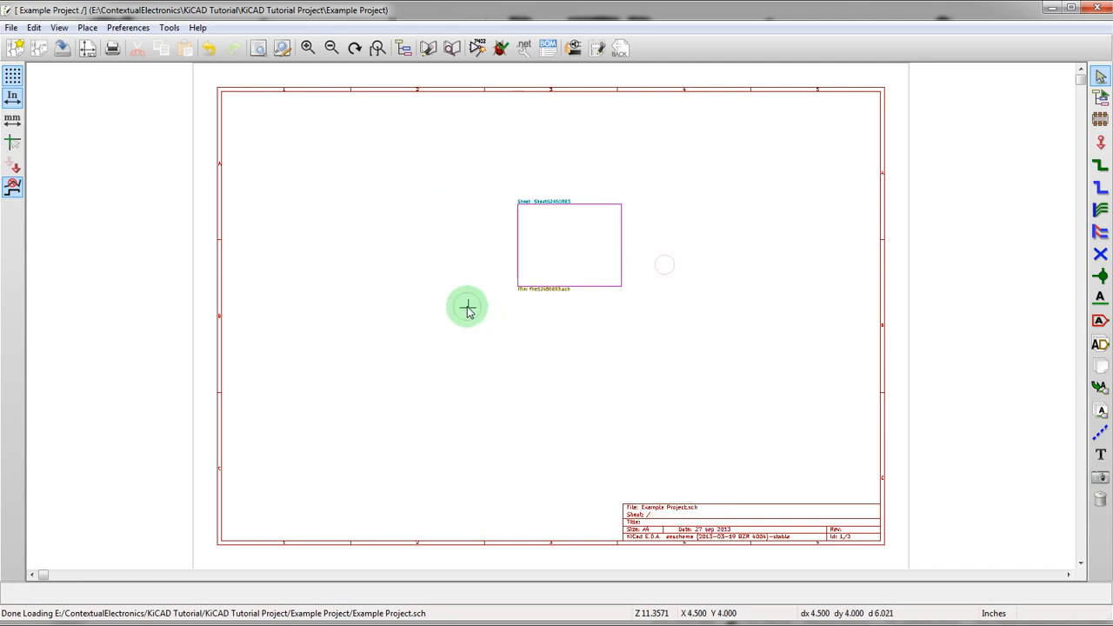
mouse_move(420, 261)
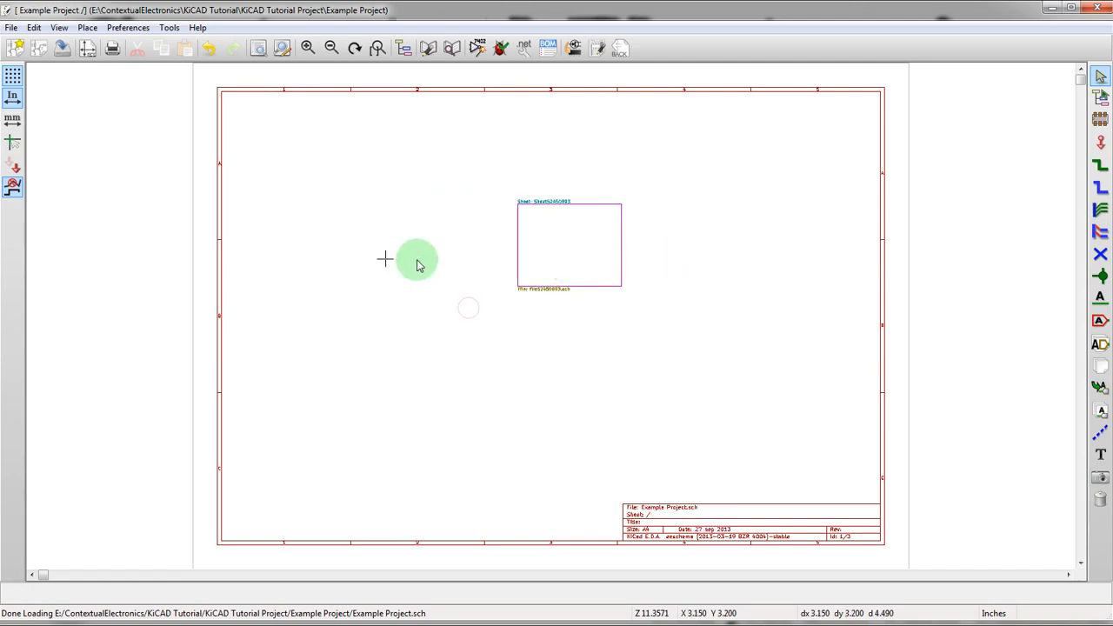
mouse_move(536, 259)
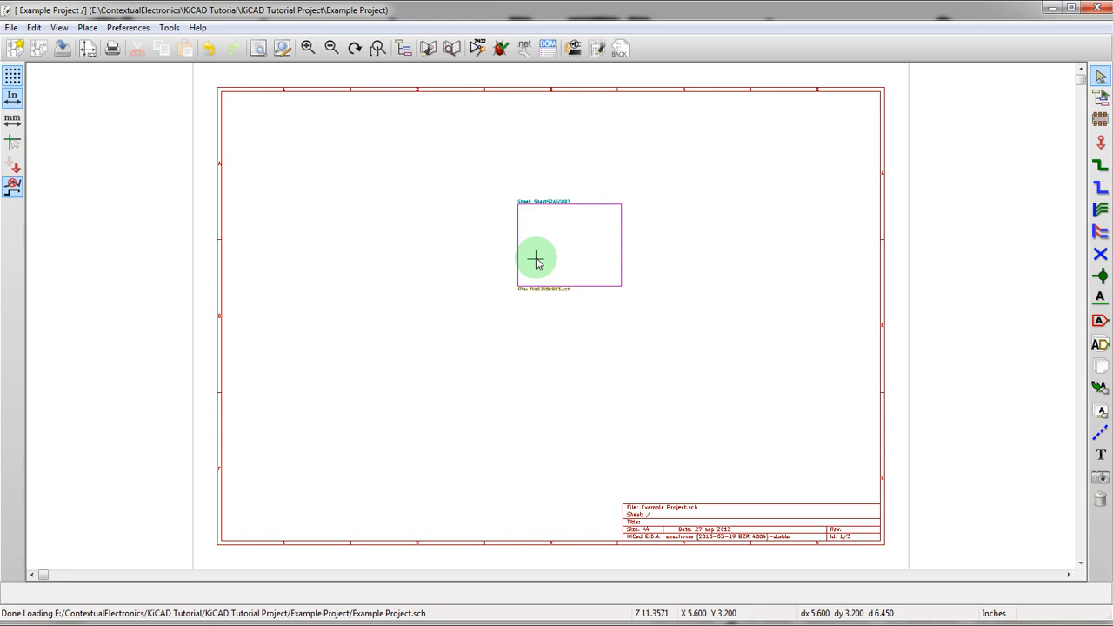
mouse_move(483, 225)
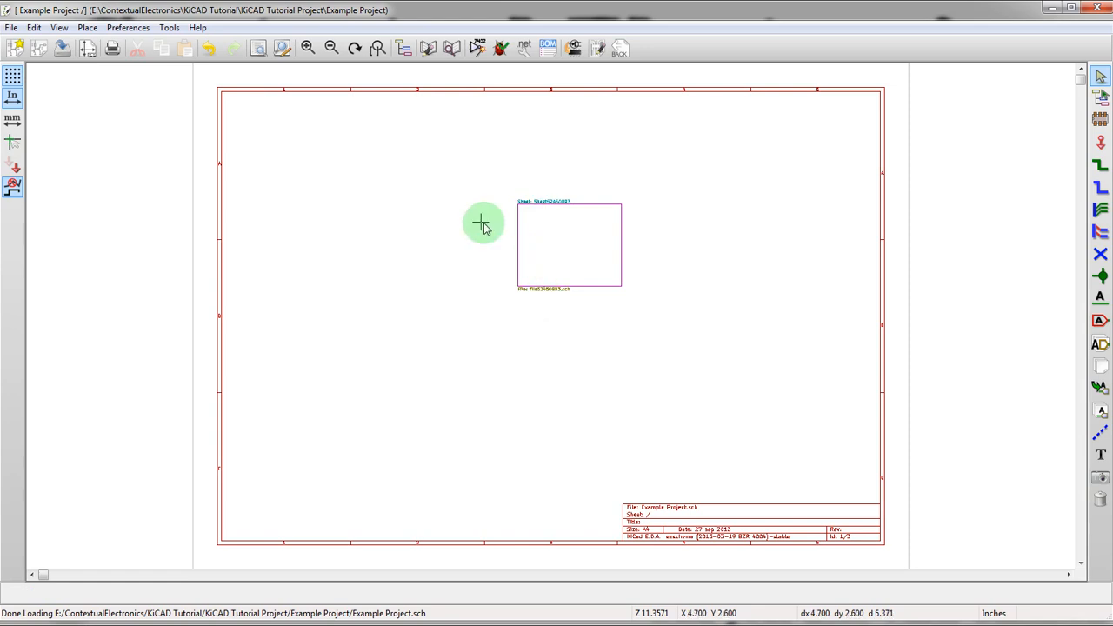
mouse_move(509, 247)
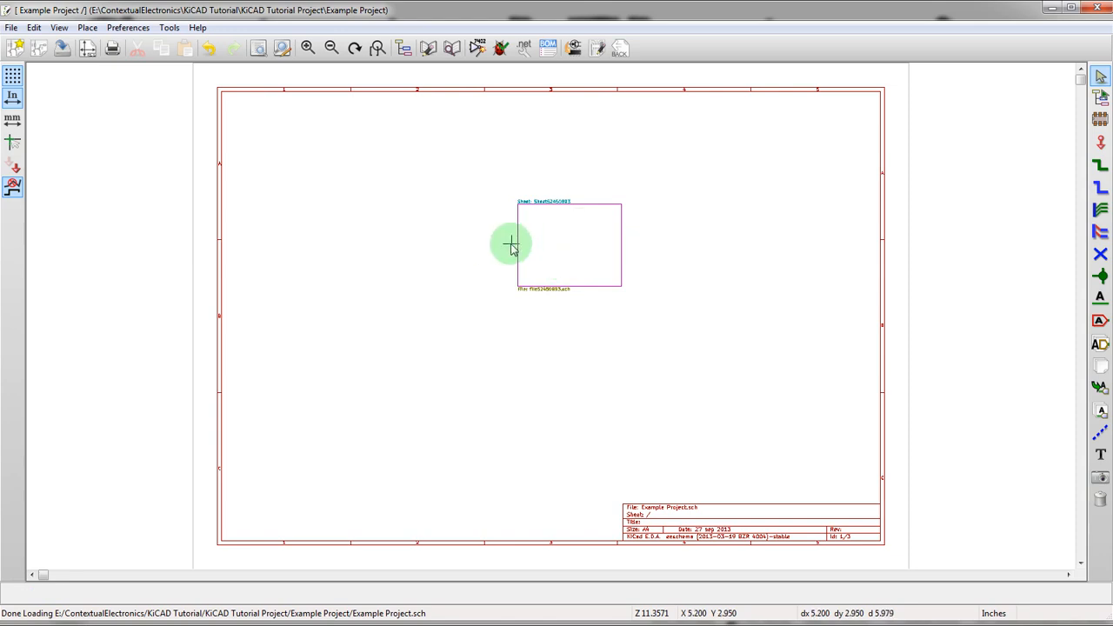
mouse_move(585, 250)
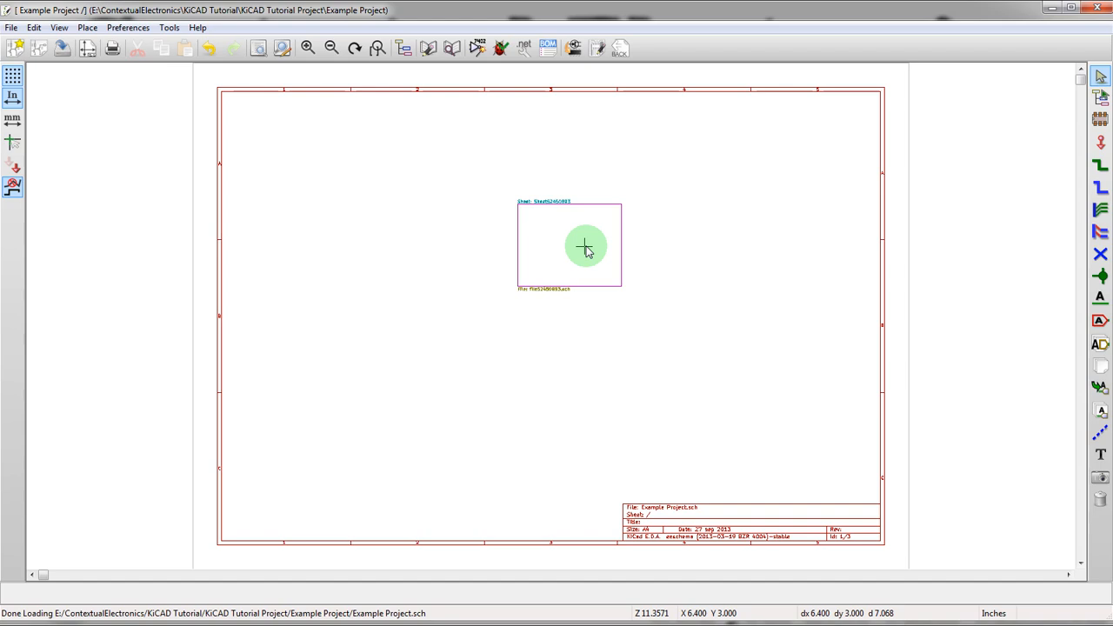
mouse_move(549, 250)
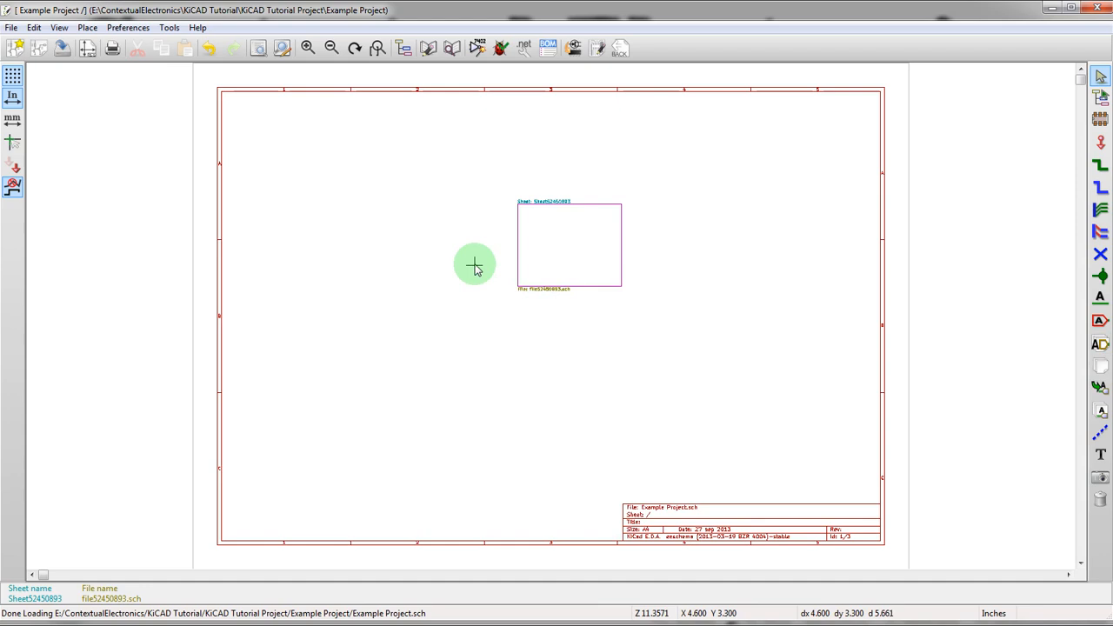
mouse_move(567, 229)
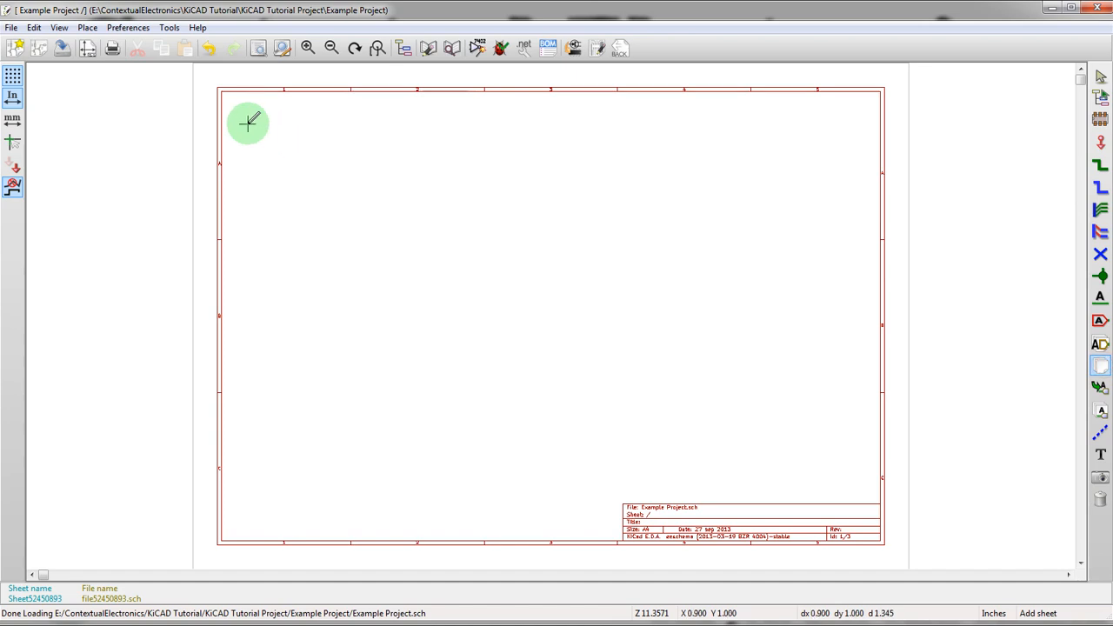
- Outline a sheet block top-left and enter file name Page1.sch in its properties
drag(247, 122, 347, 183)
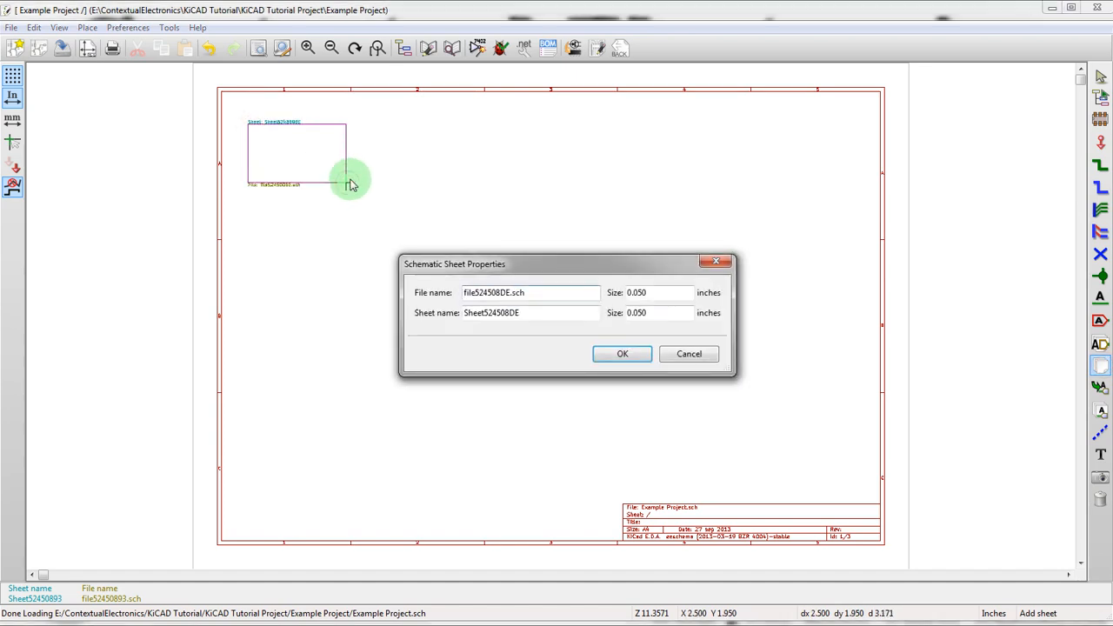
text(Part)
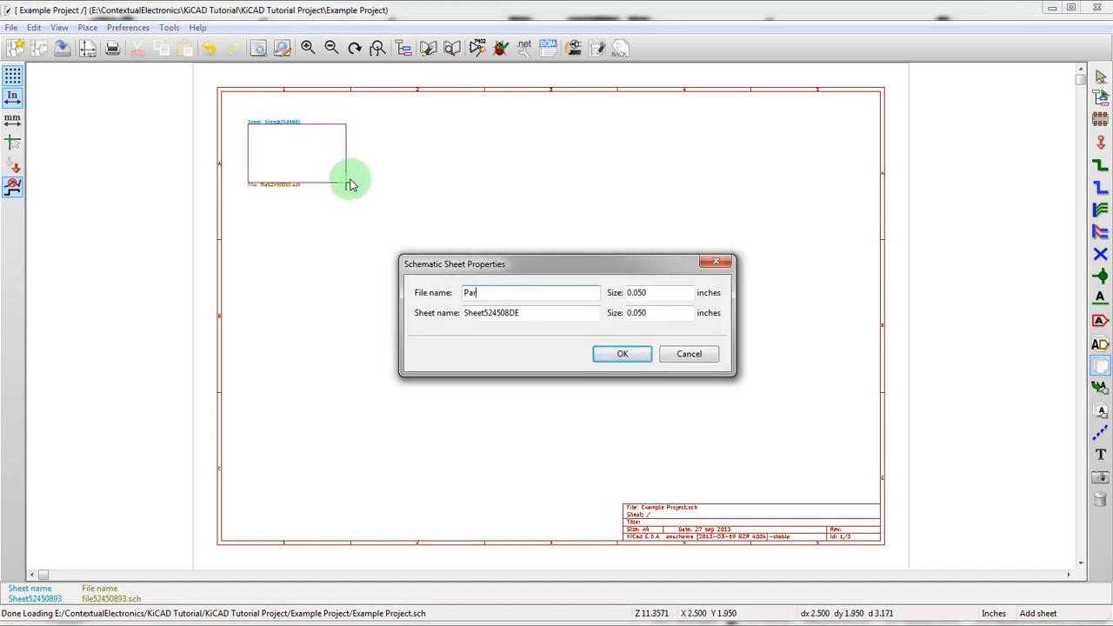
text(Page1.sch)
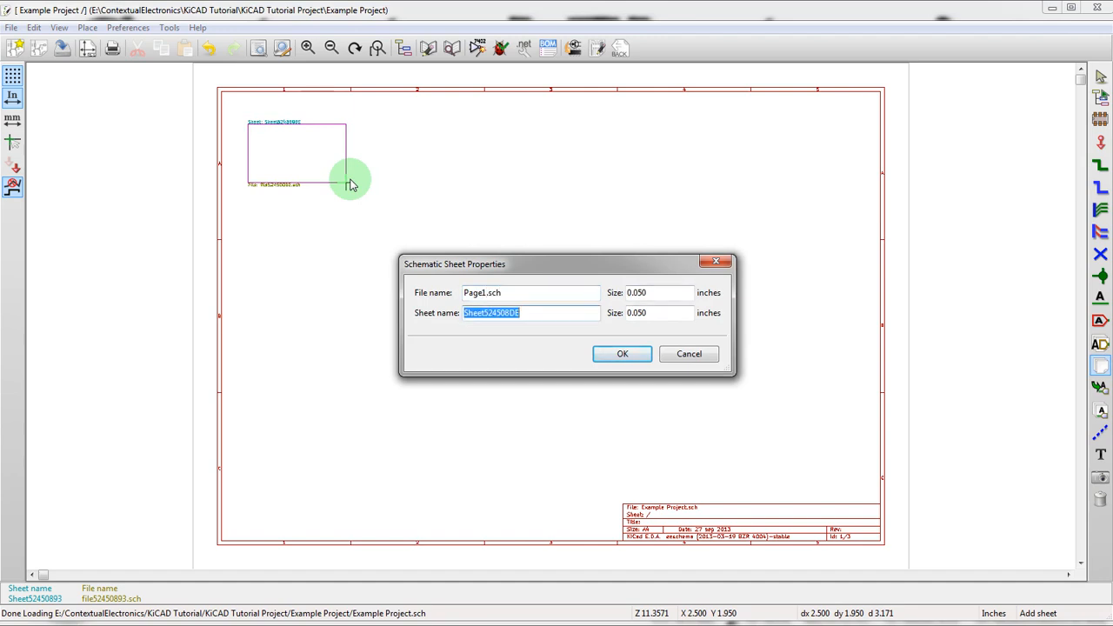
text(Page)
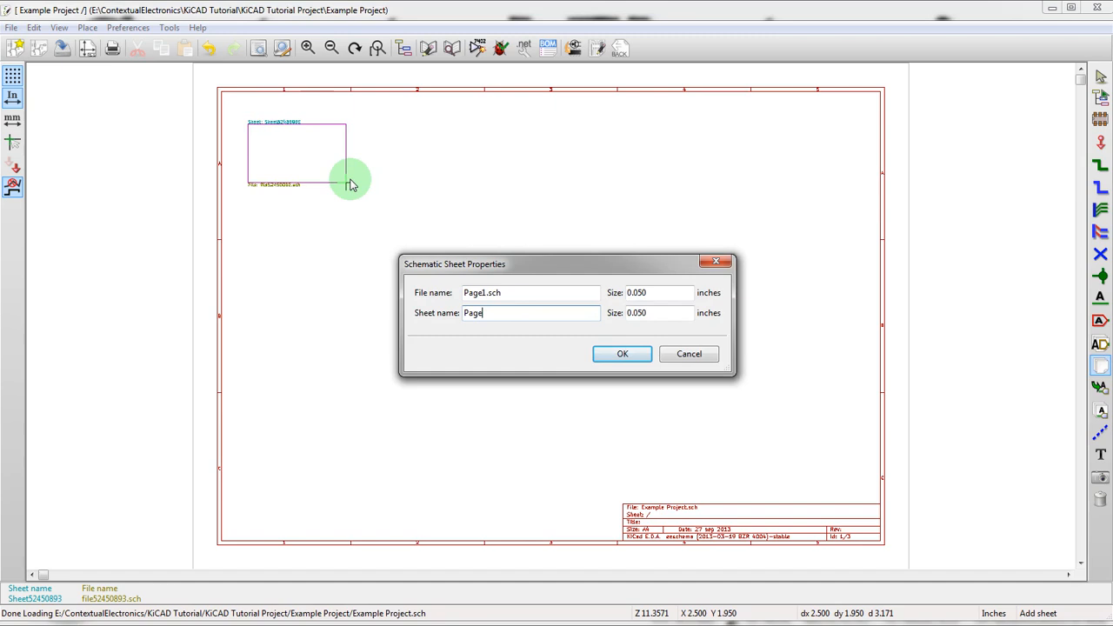
click(622, 354)
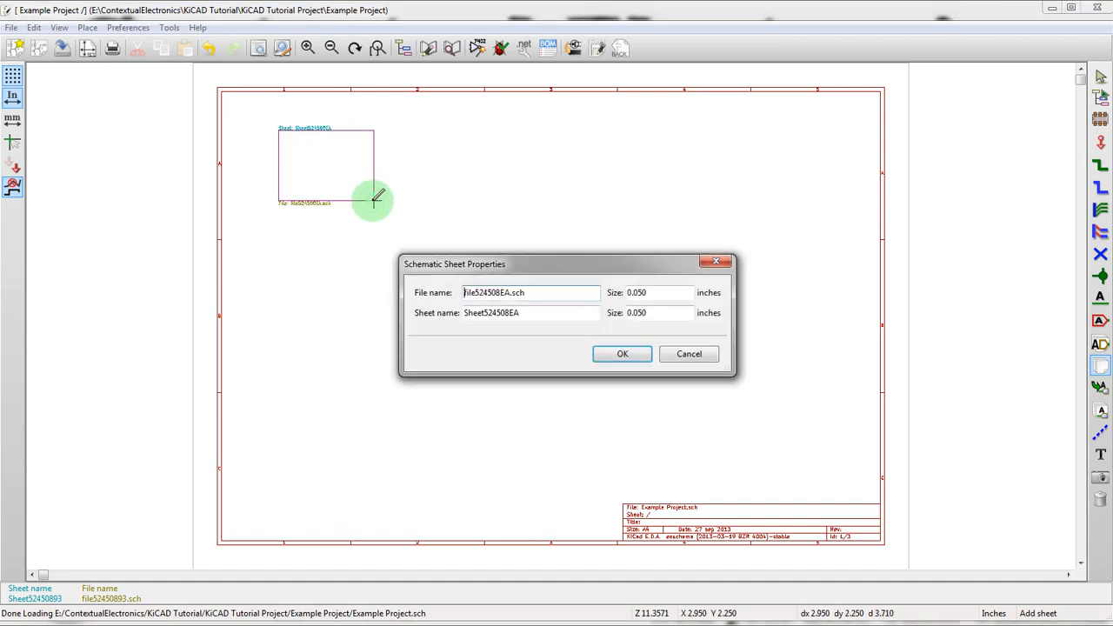
- Name the sheet Page1 and confirm its properties
text(P)
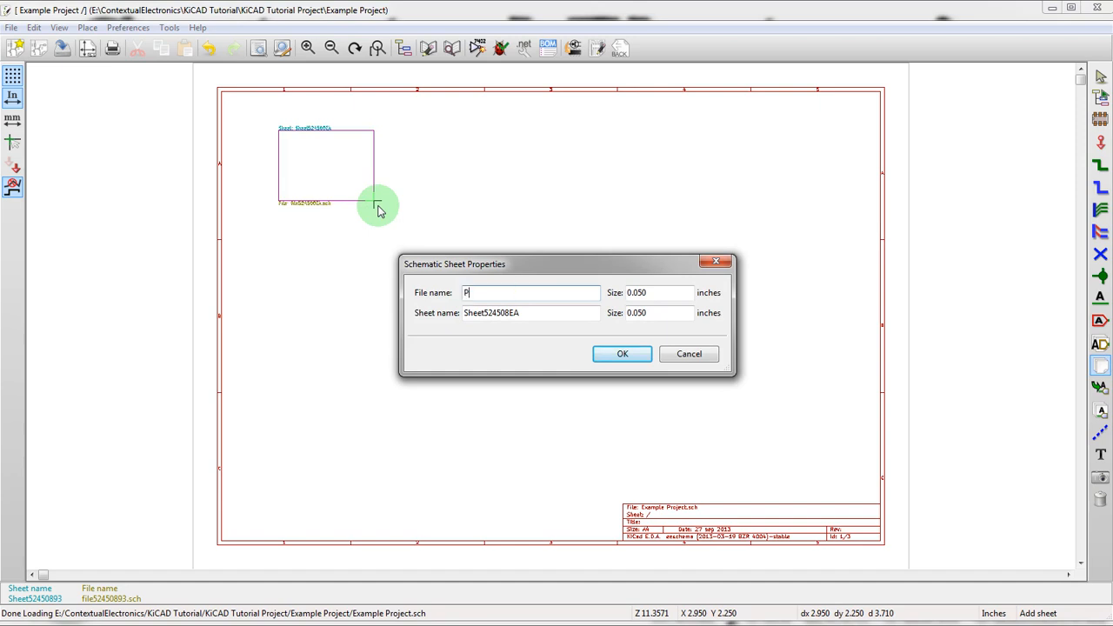
text(age1.sch)
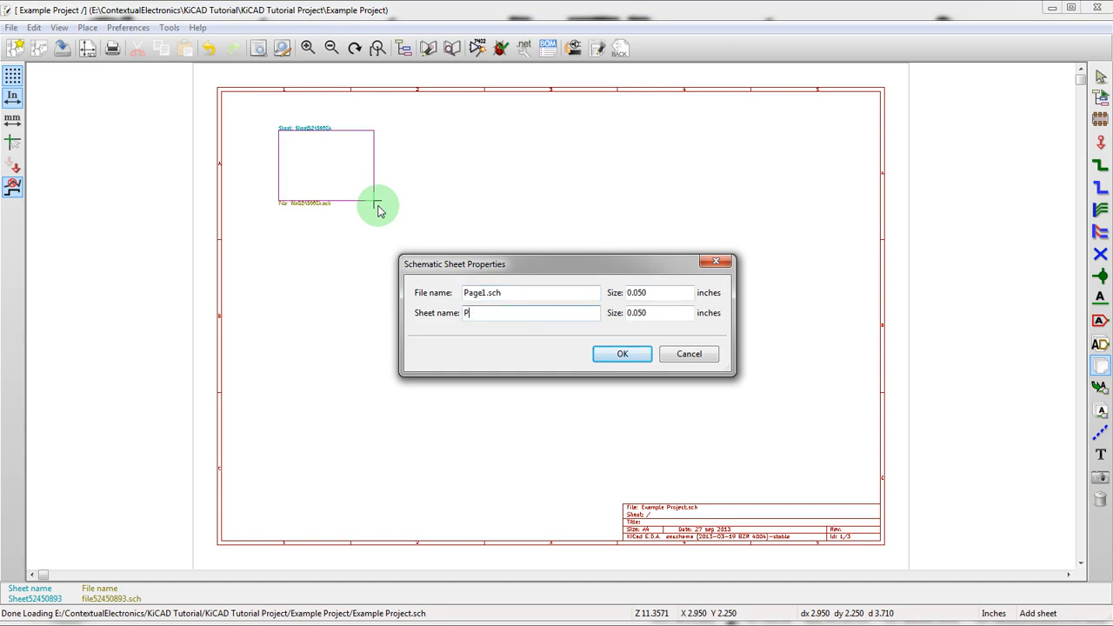
click(622, 355)
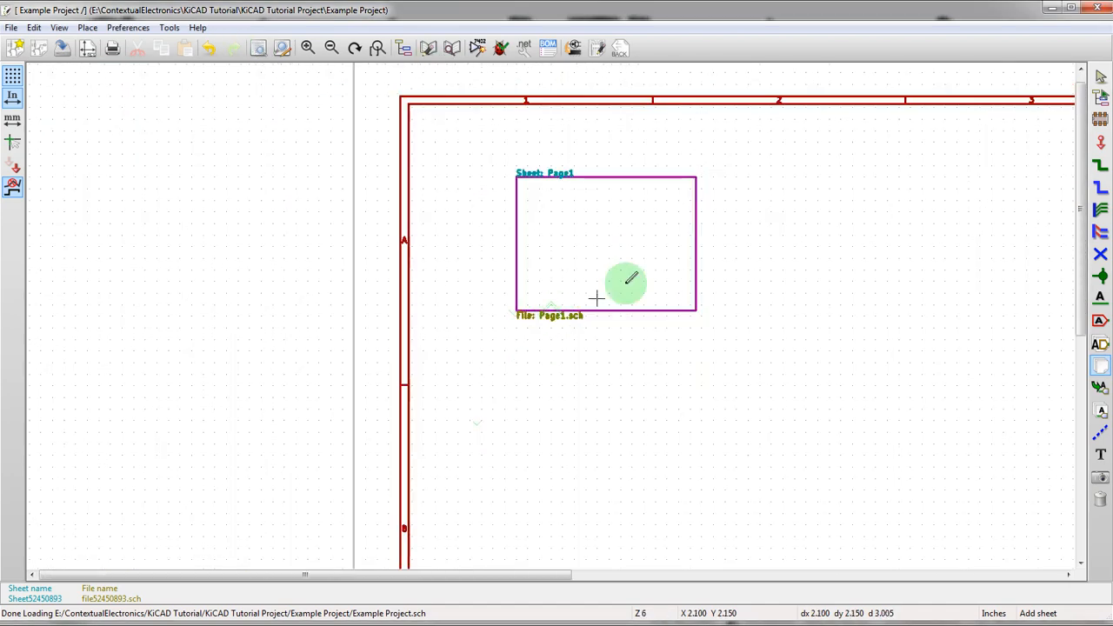
right_click(626, 283)
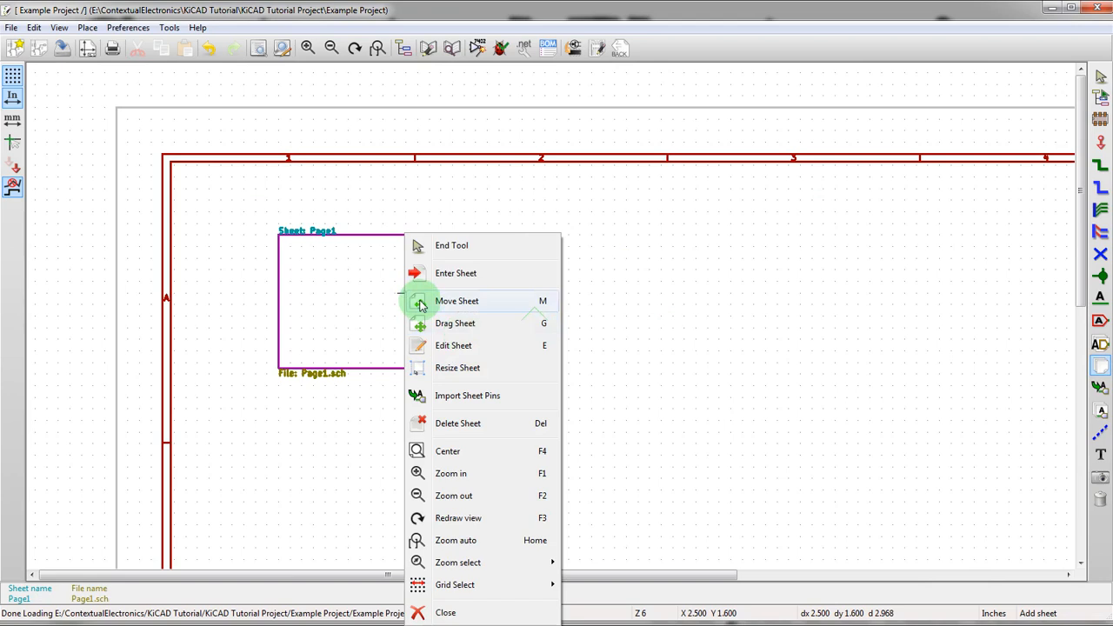
click(456, 273)
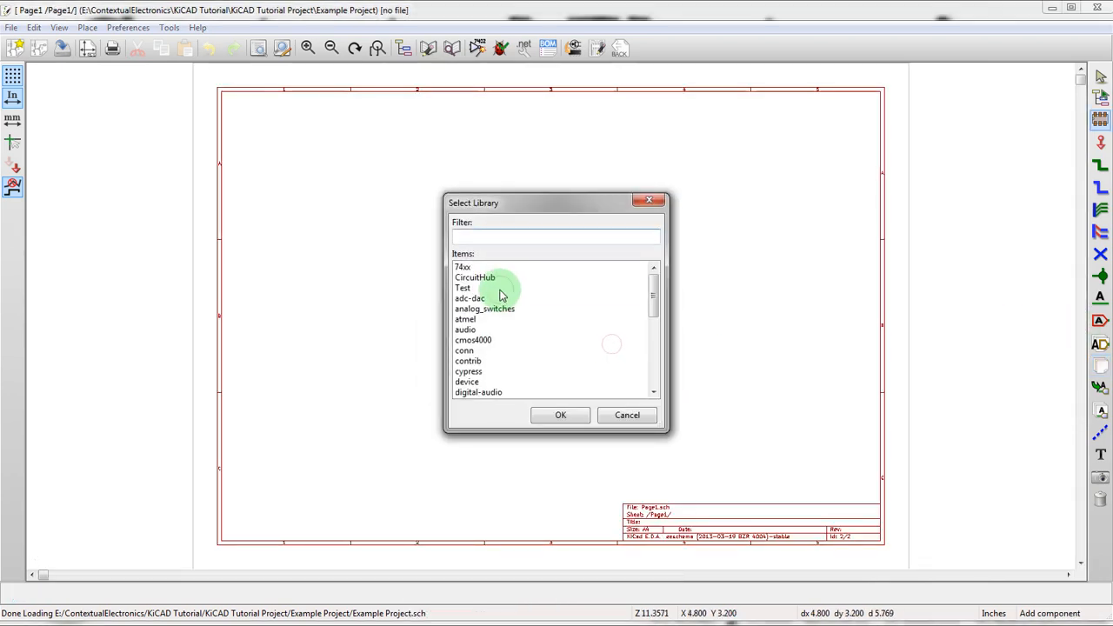
click(466, 320)
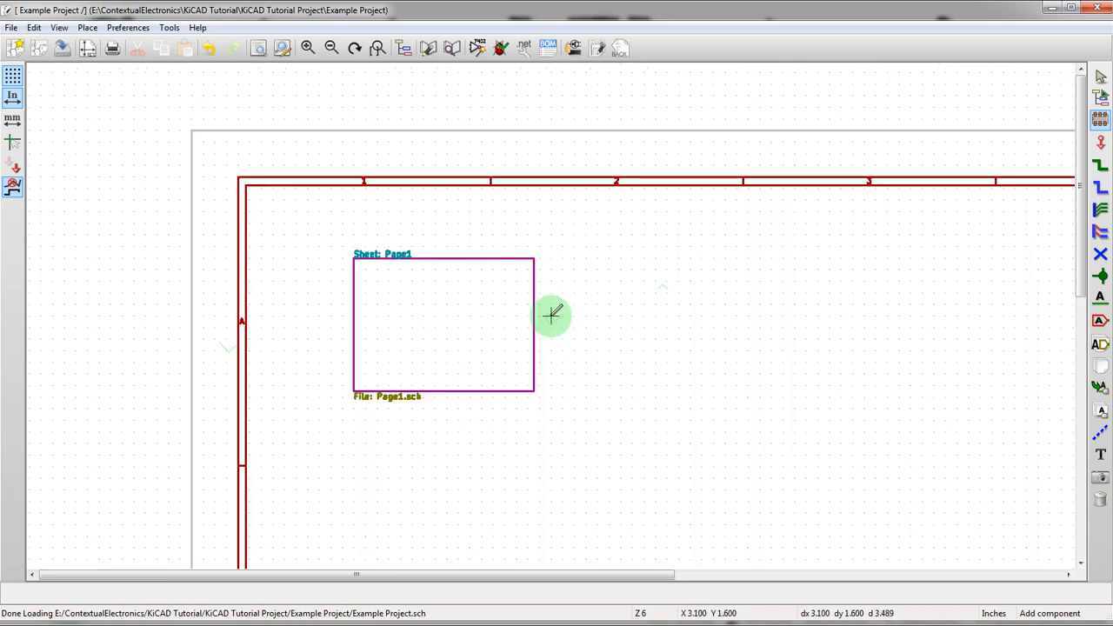
mouse_move(1063, 287)
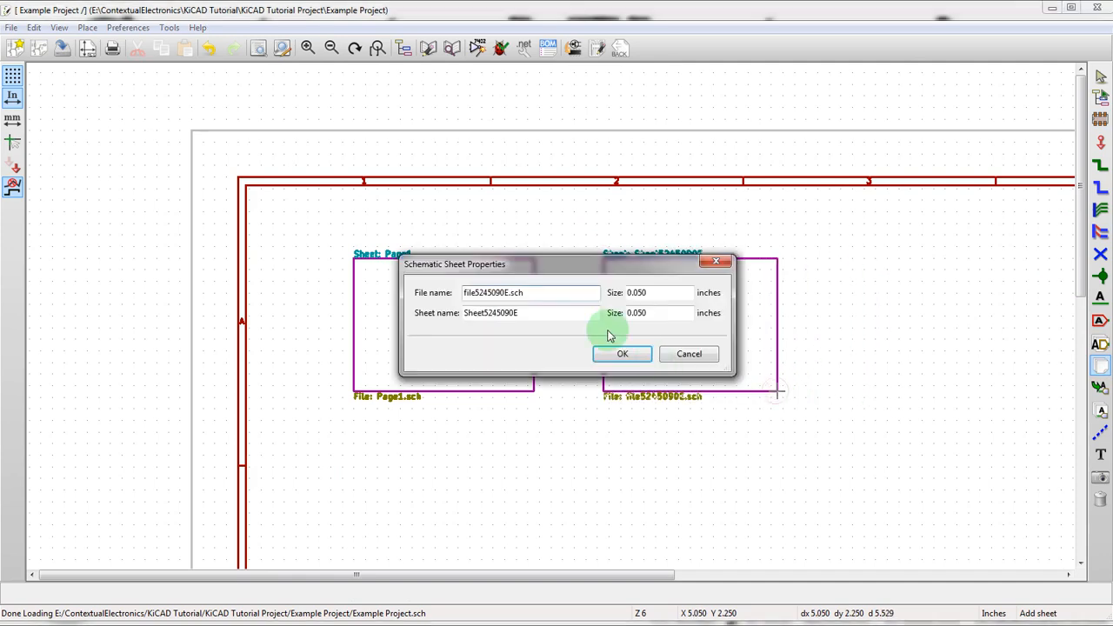
- Enter Page2.sch as file name and Page2 as sheet name for the second block
text(Page2.sch)
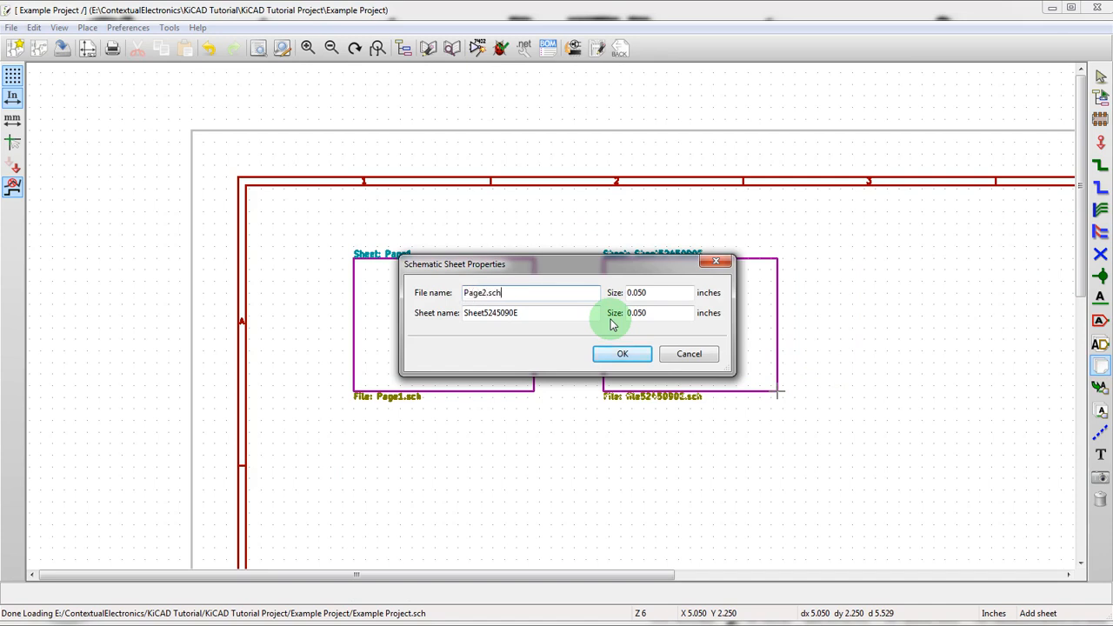
text(Page)
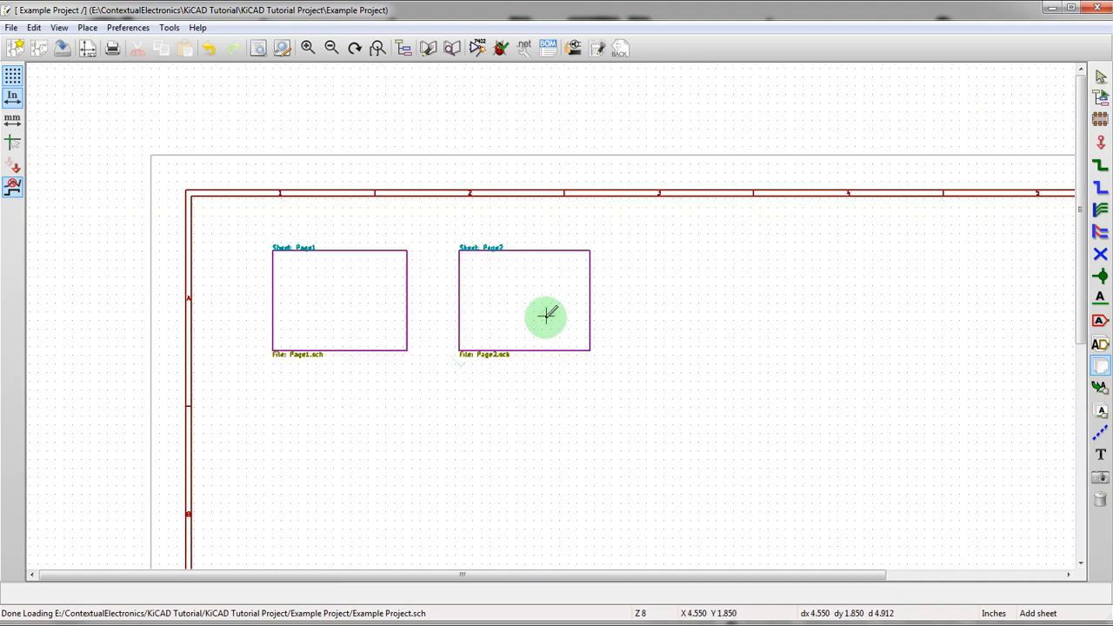
mouse_move(977, 297)
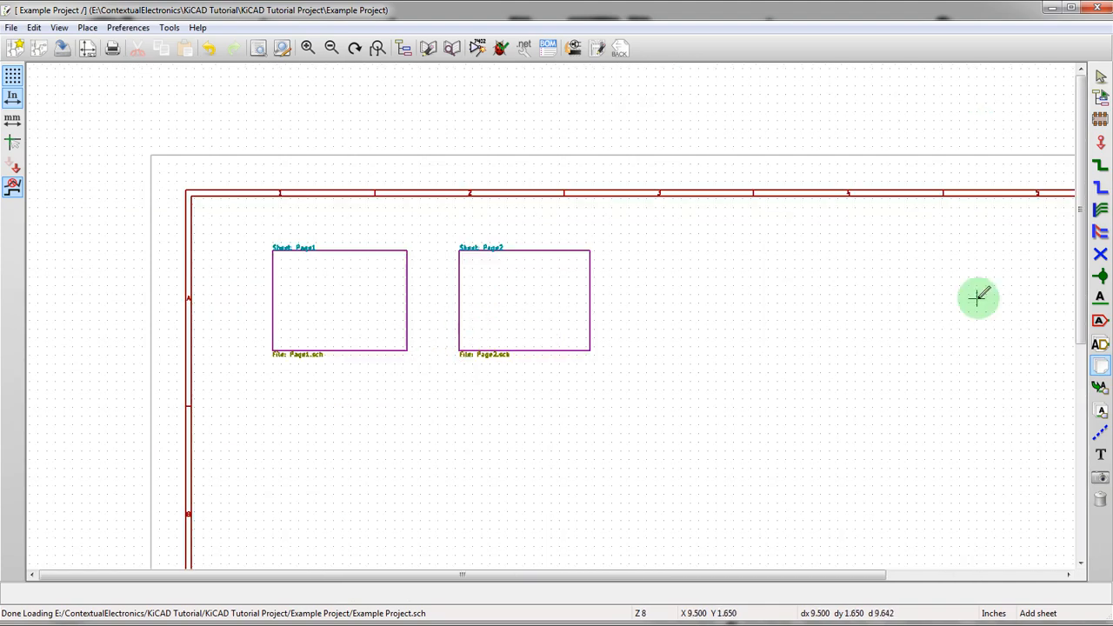
mouse_move(435, 285)
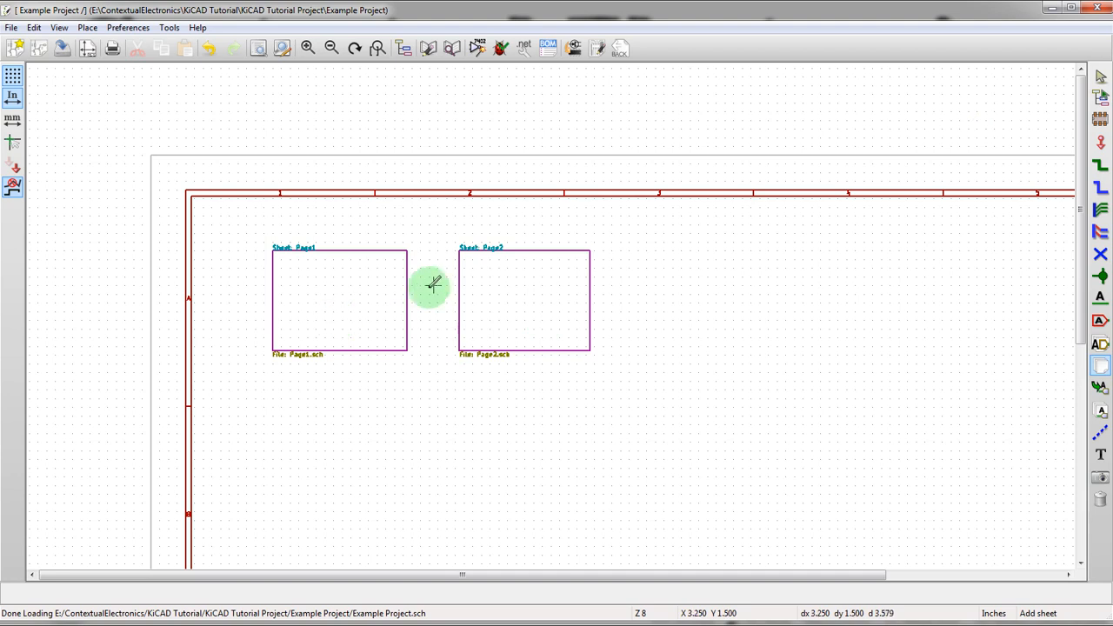
mouse_move(389, 278)
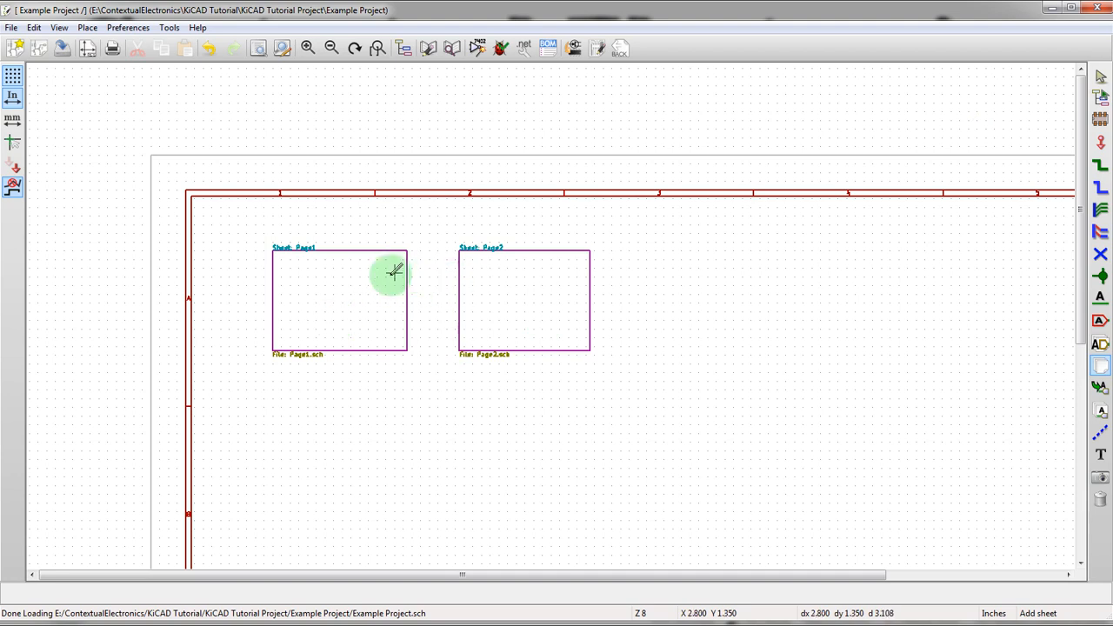
mouse_move(492, 301)
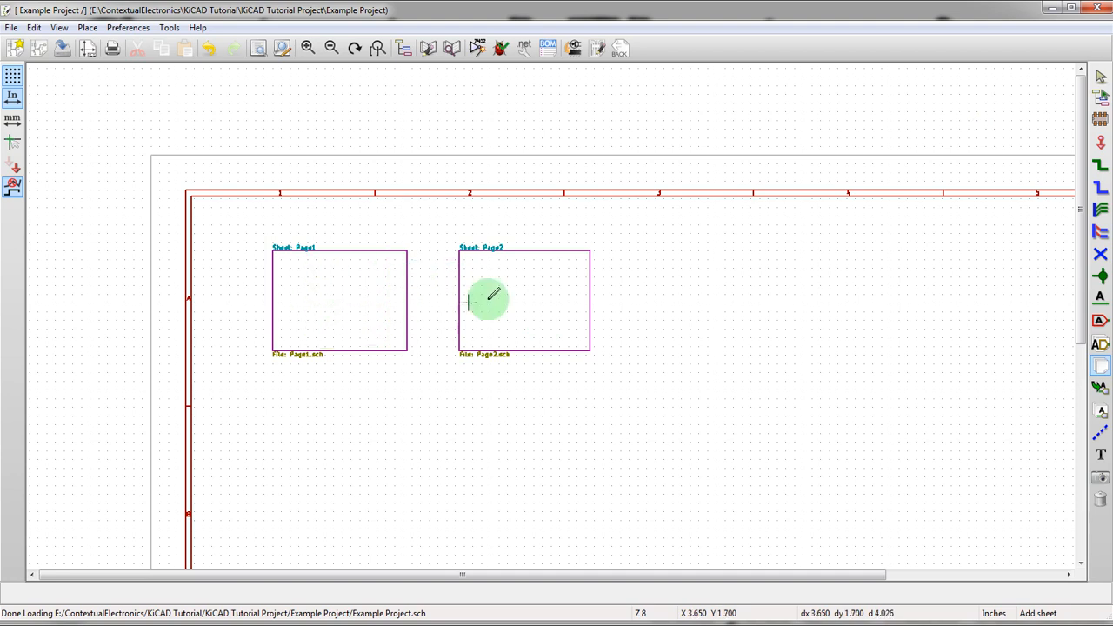
mouse_move(598, 328)
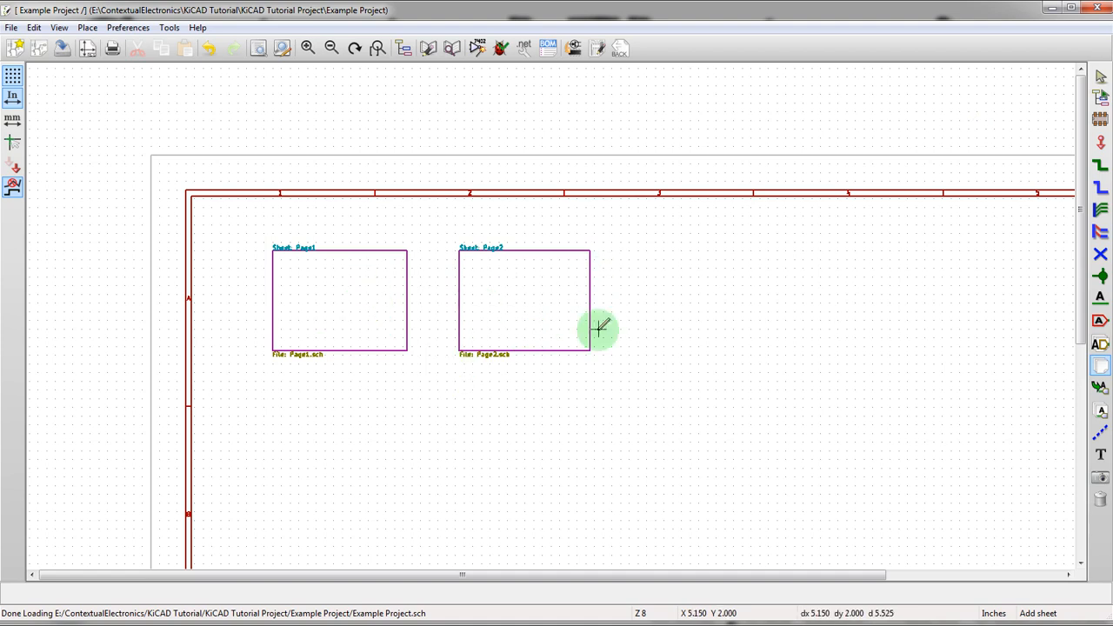
mouse_move(393, 271)
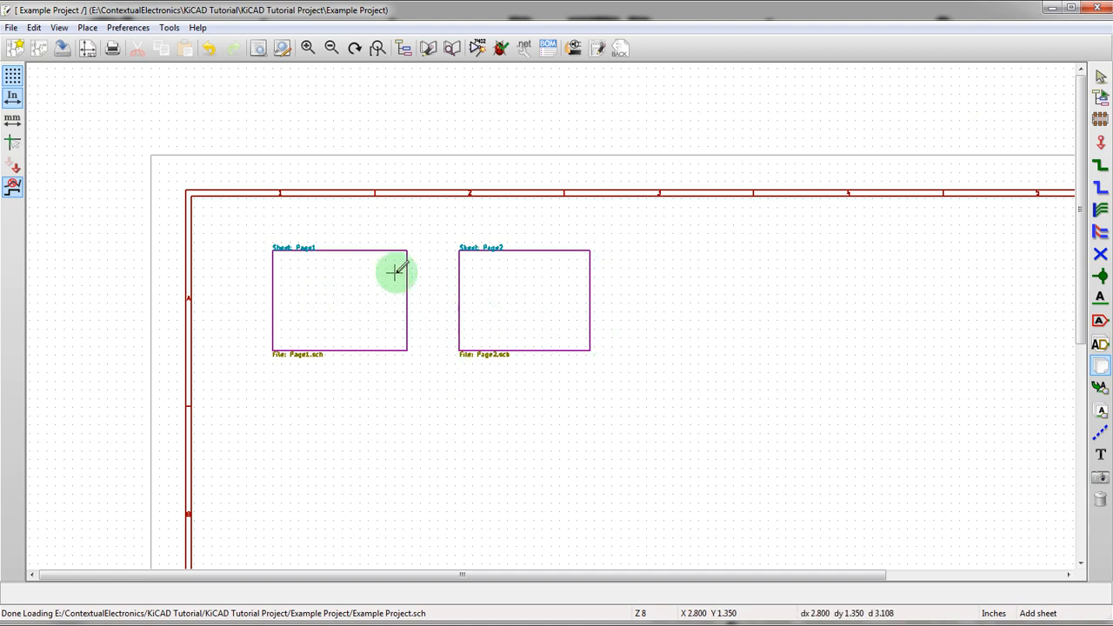
mouse_move(528, 310)
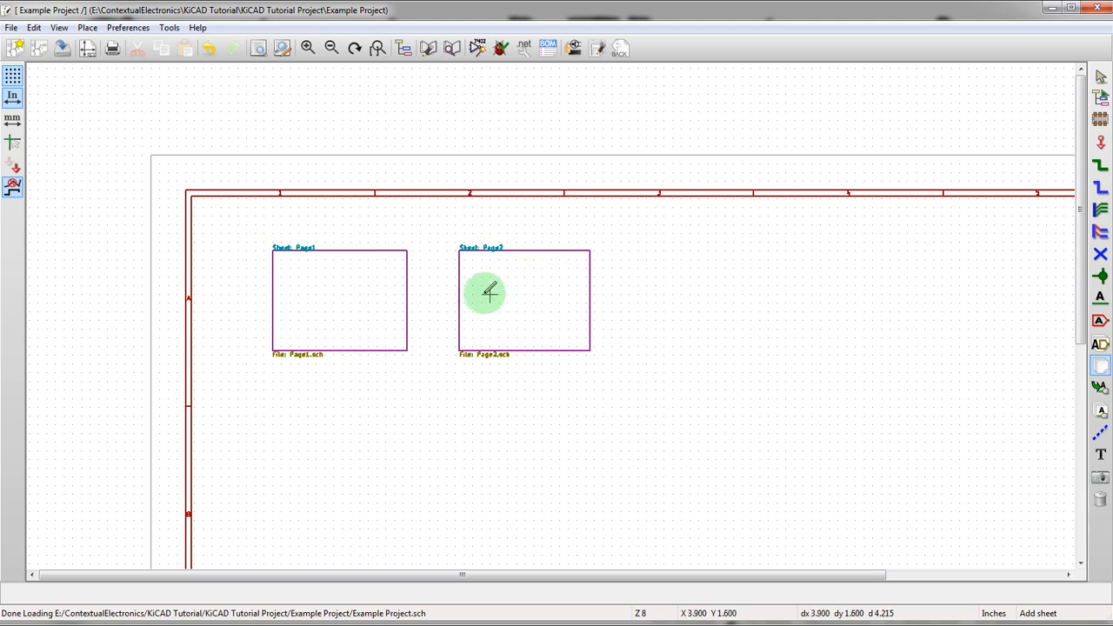
mouse_move(470, 287)
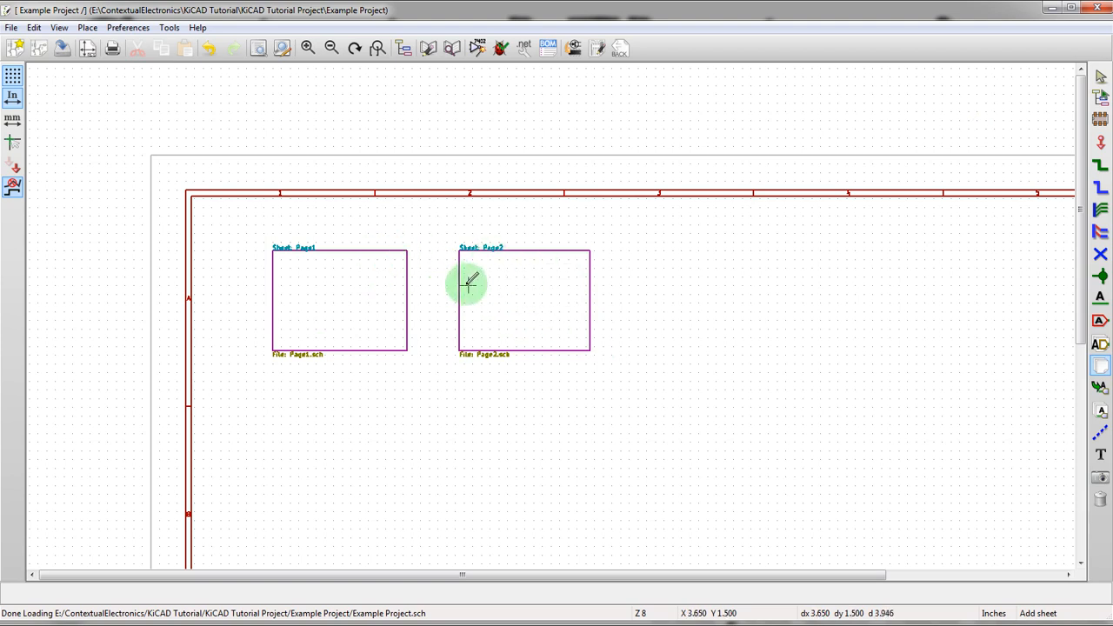
- Enter the Page1 sub-sheet from the top-level schematic
right_click(473, 285)
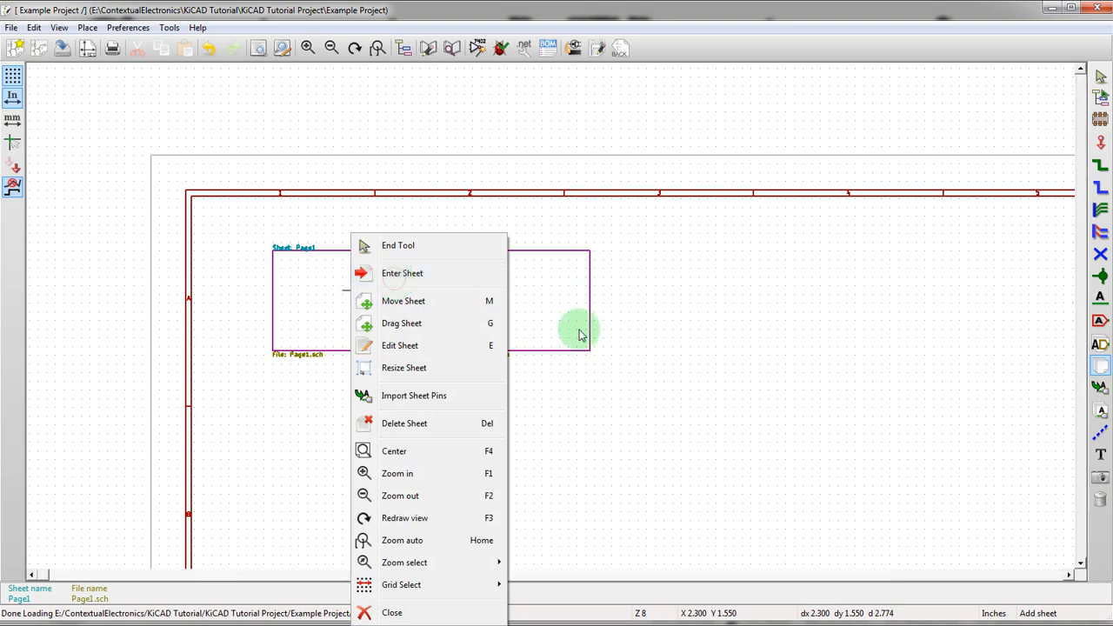
click(401, 273)
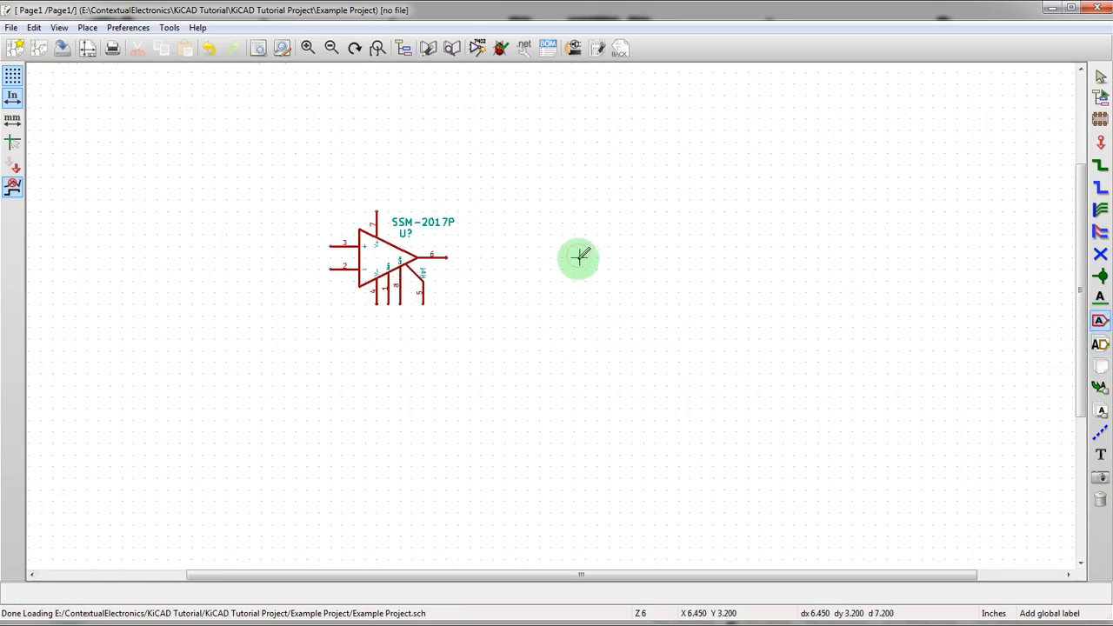
- Add a global label Signal1 and drop it on the SSM-2017P op-amp input
click(581, 259)
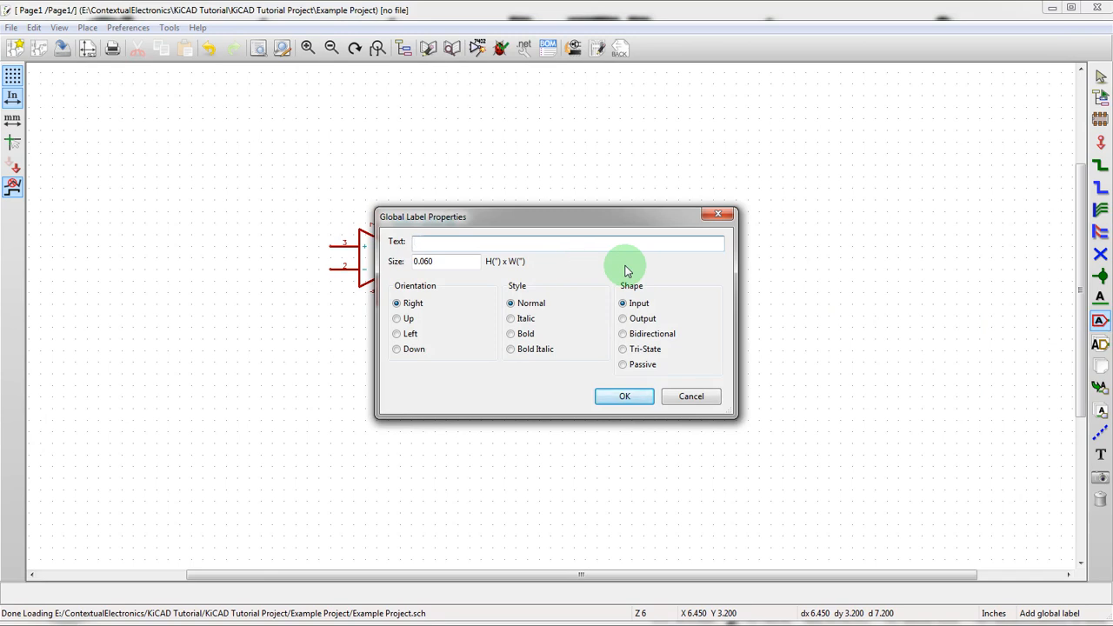
text(Signal)
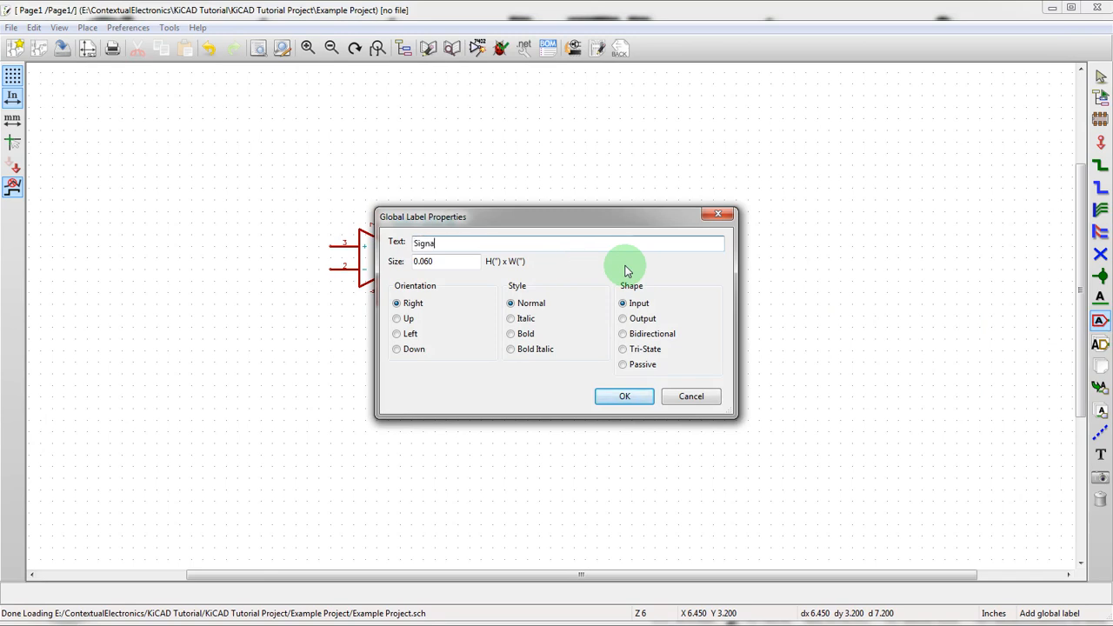
click(624, 396)
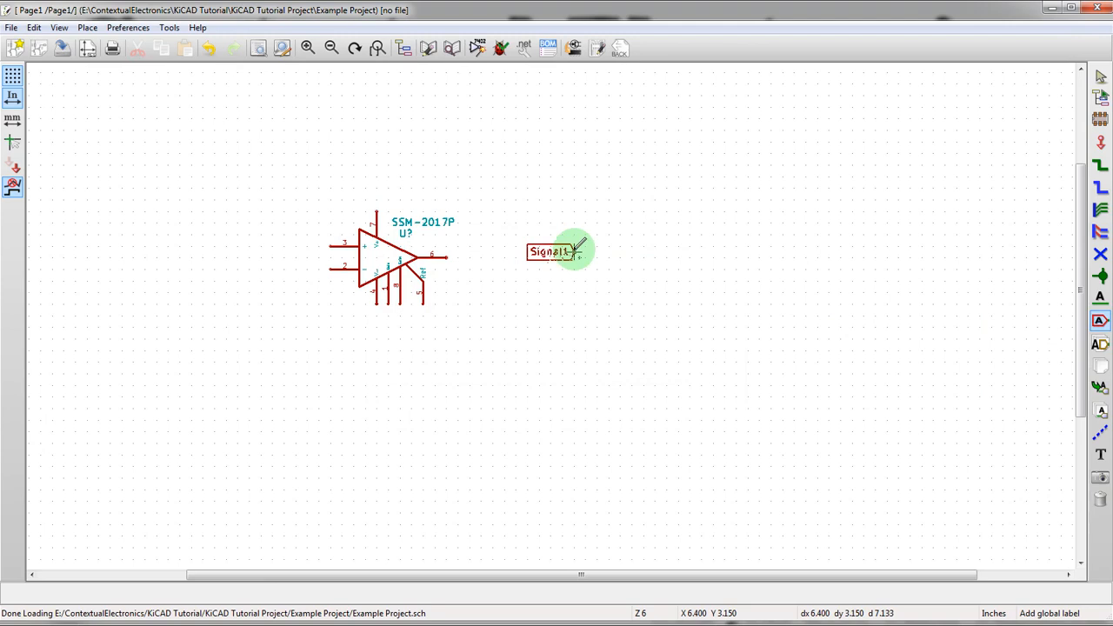
drag(560, 250, 530, 263)
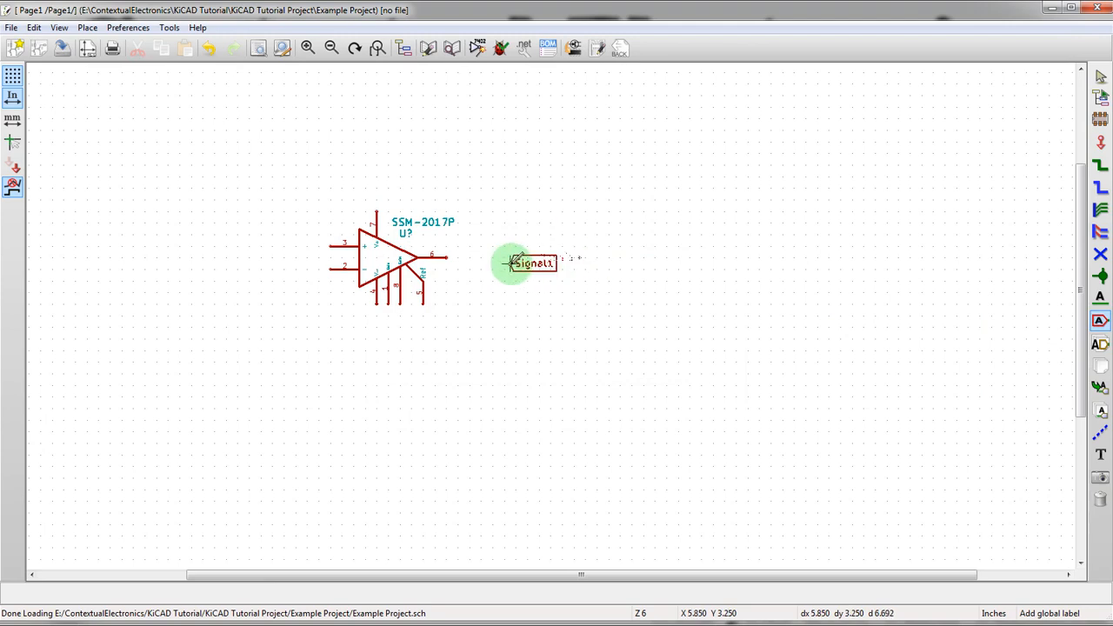
double_click(530, 262)
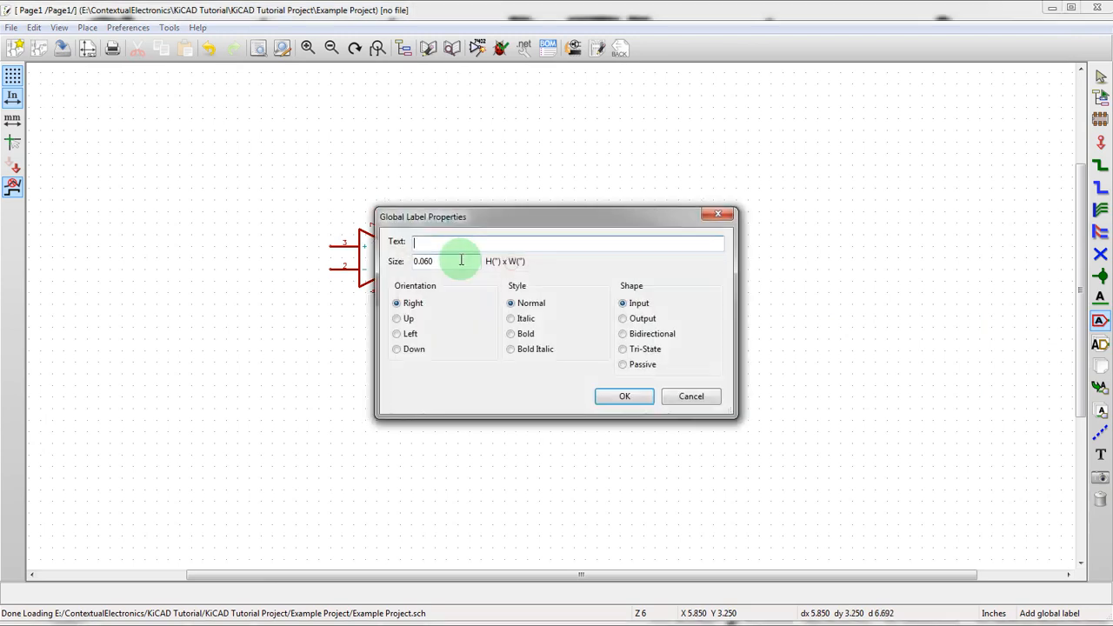
- On Page2, add a Signal1 global label and an SSM-2017P op-amp beside it
click(622, 397)
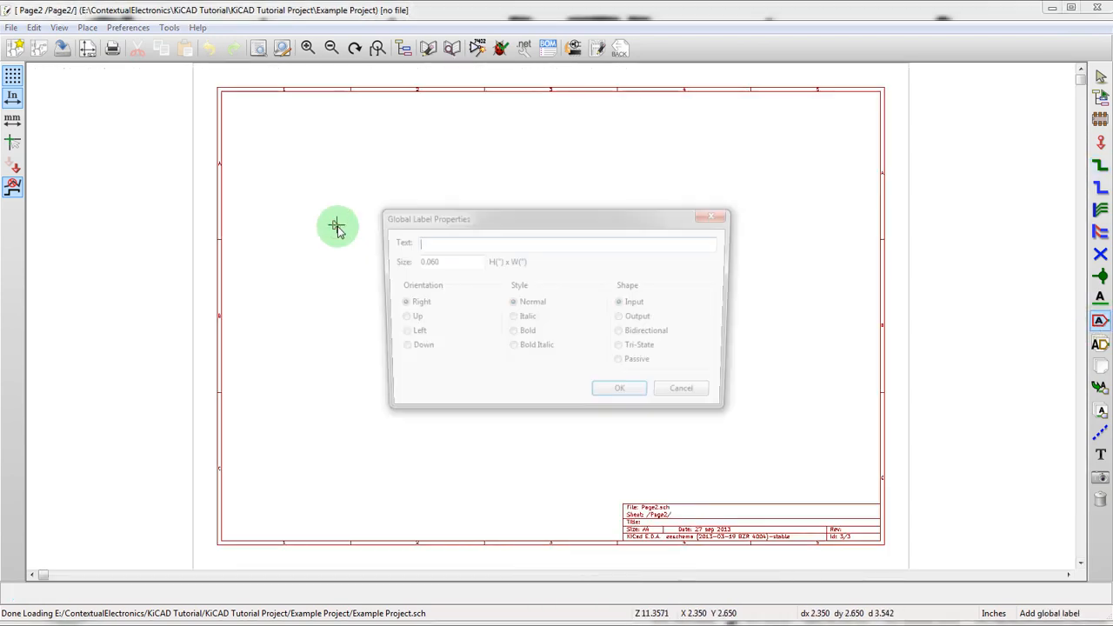
text(Signal1)
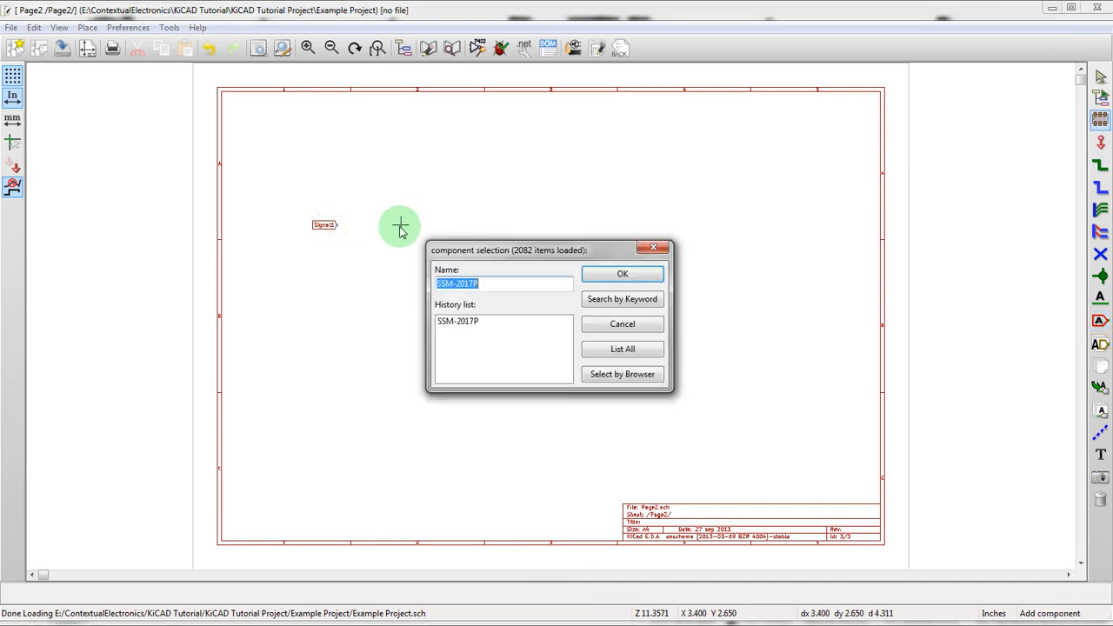
click(622, 272)
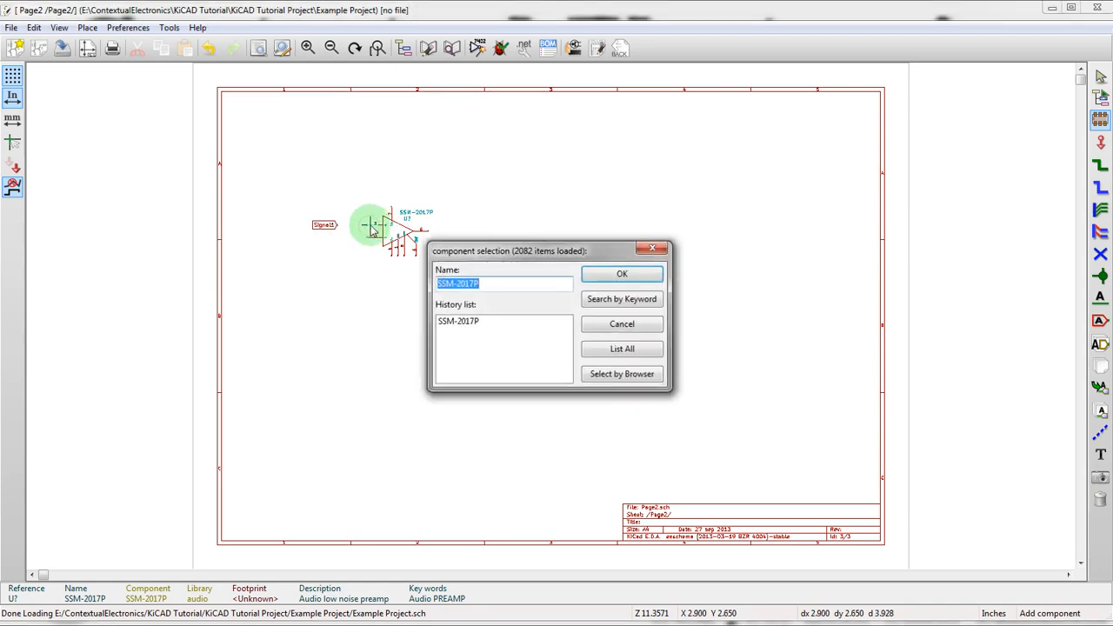
click(622, 274)
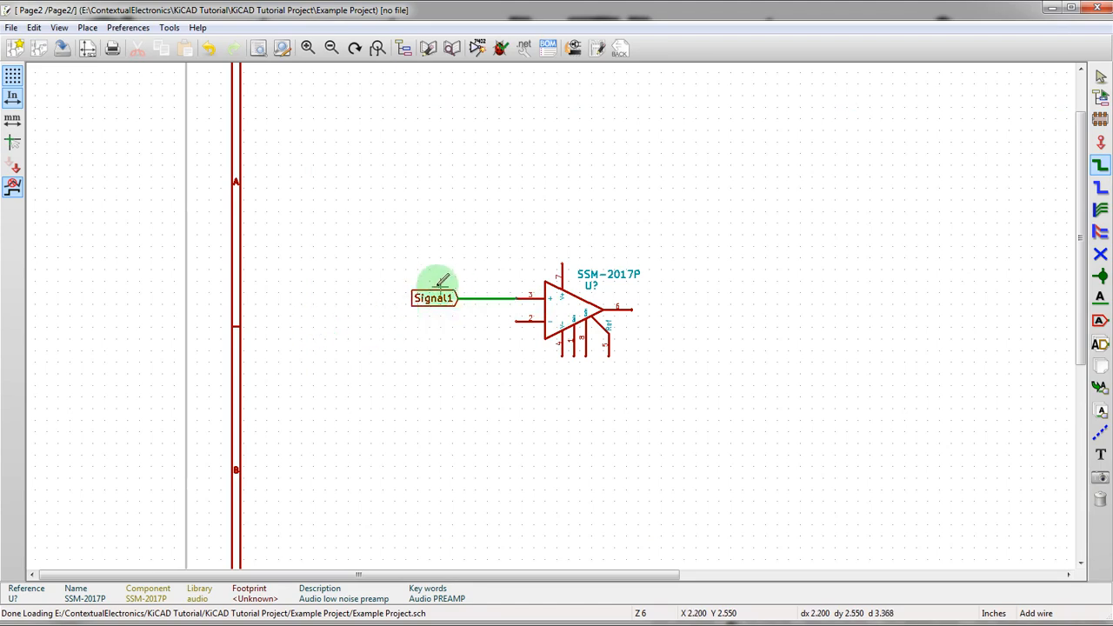
mouse_move(421, 252)
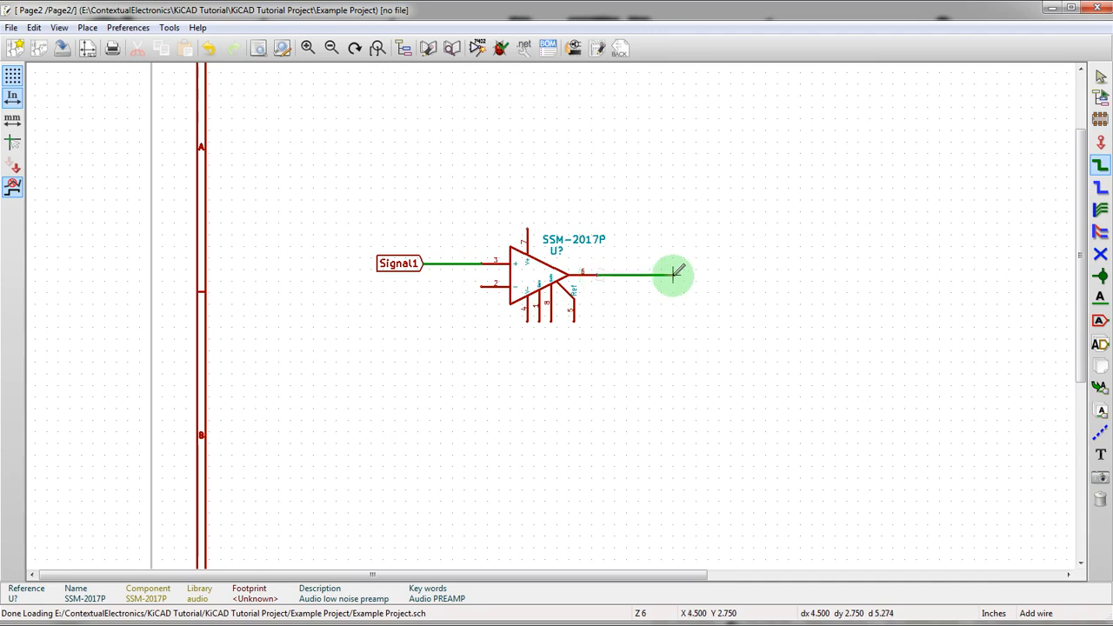
- Wire the op-amp output and name the net with local label LocalSignal
drag(678, 275, 727, 275)
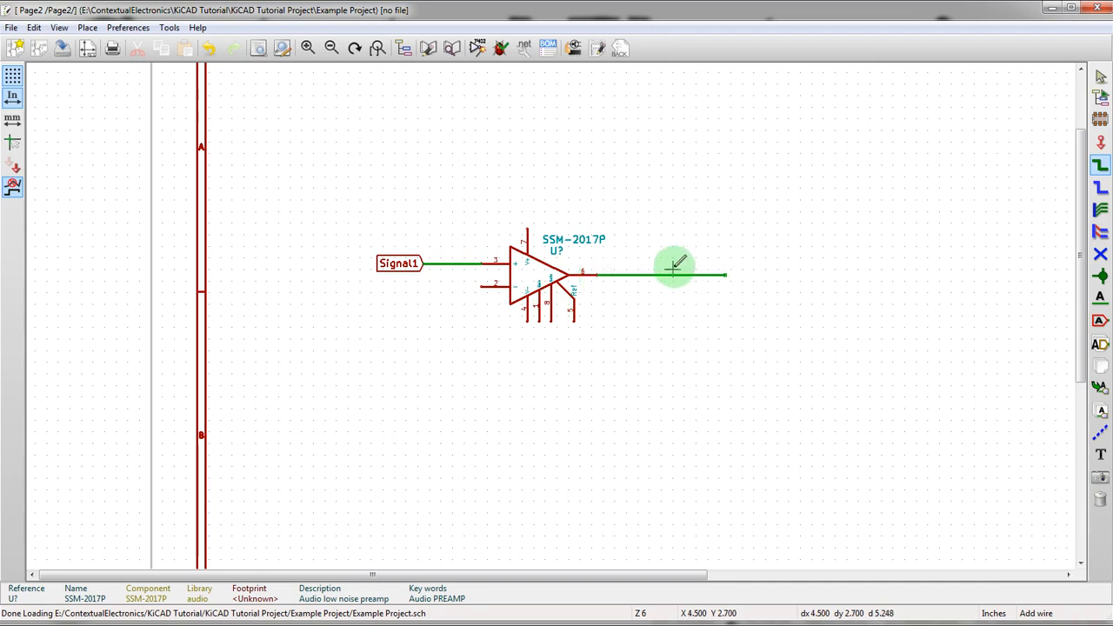
mouse_move(678, 277)
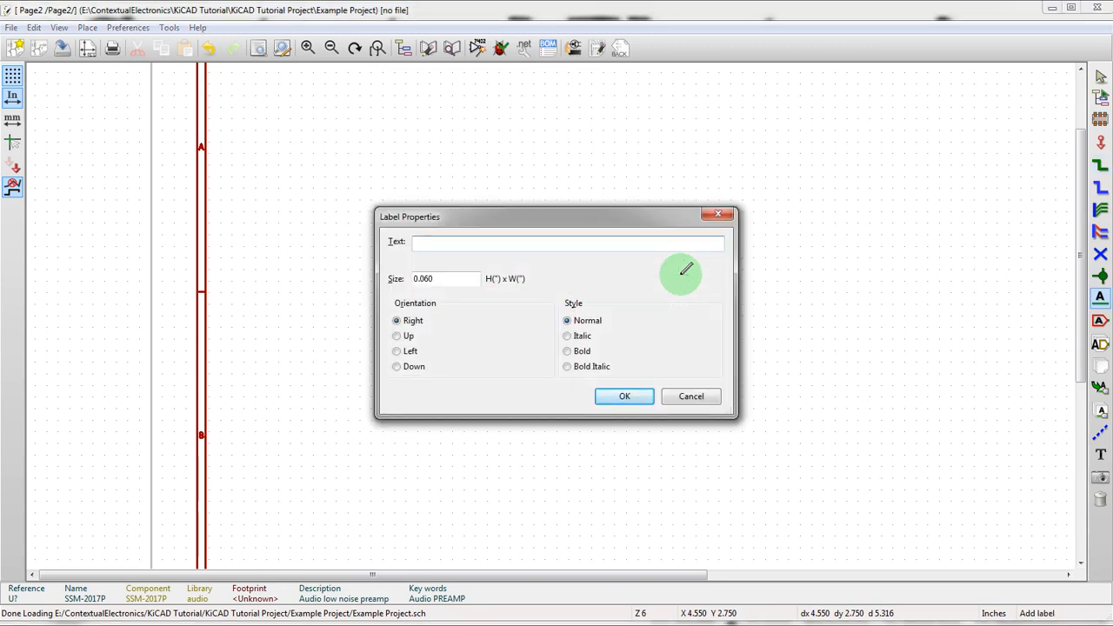
text(Locva)
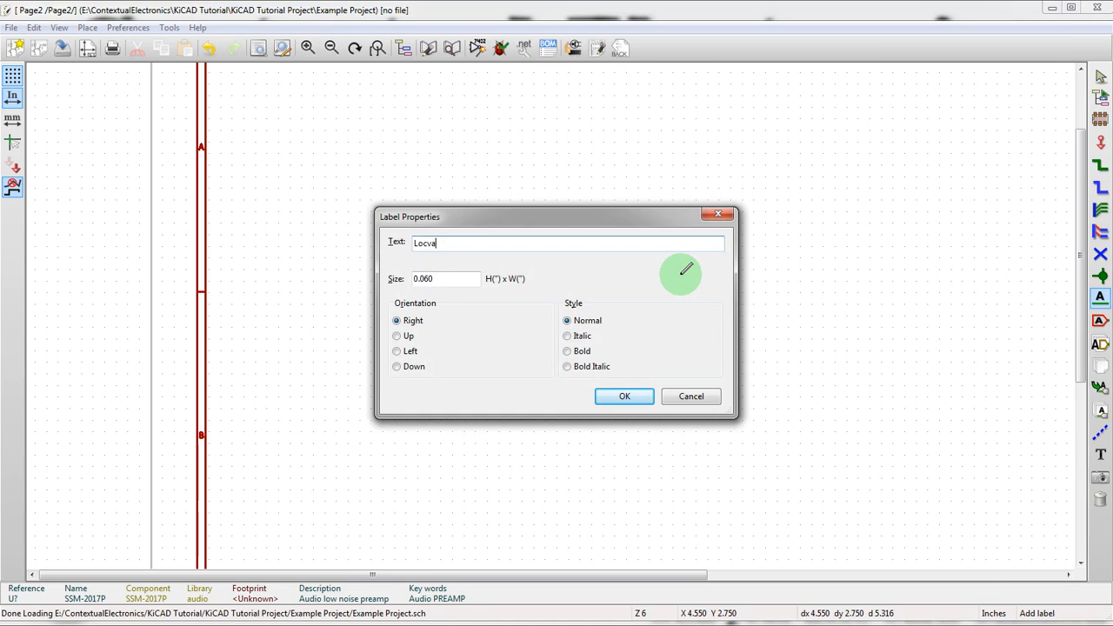
text(LocalSign)
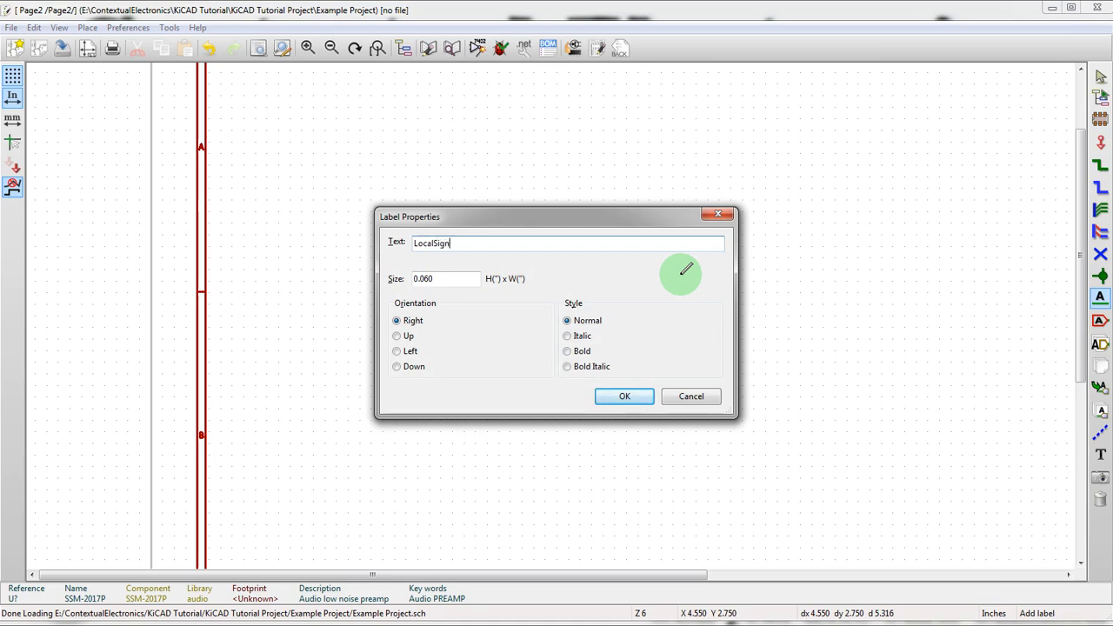
click(624, 396)
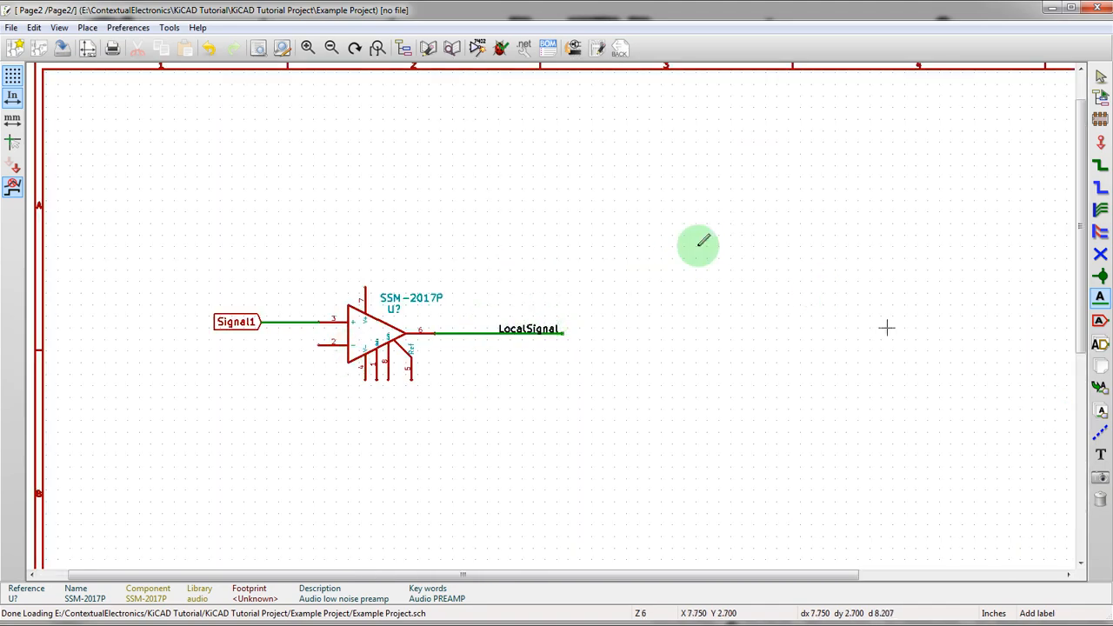
mouse_move(1022, 222)
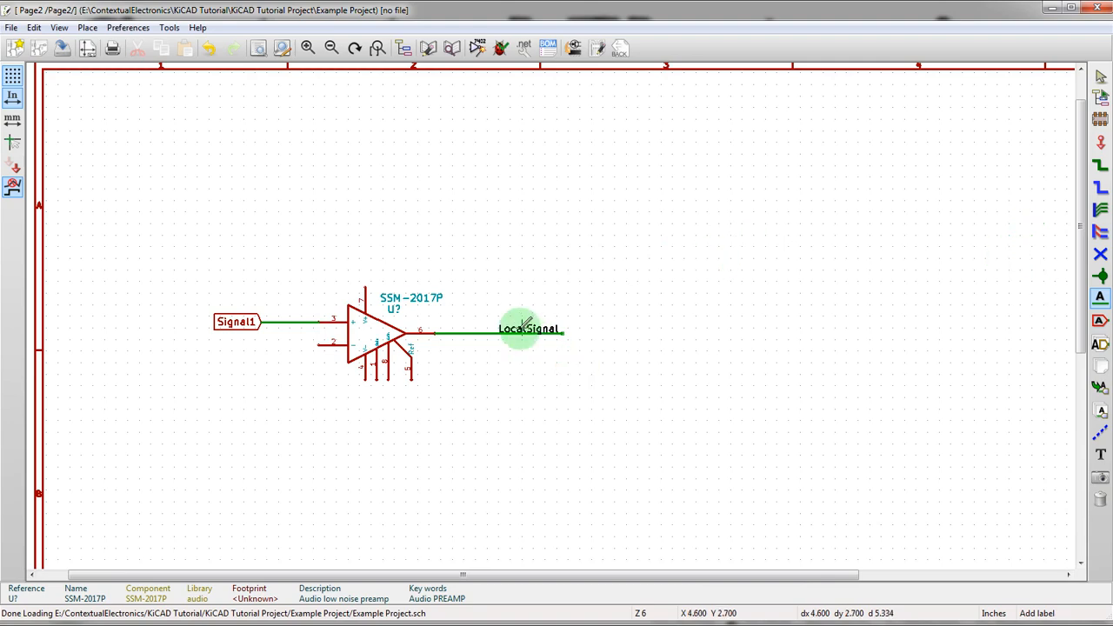
mouse_move(518, 341)
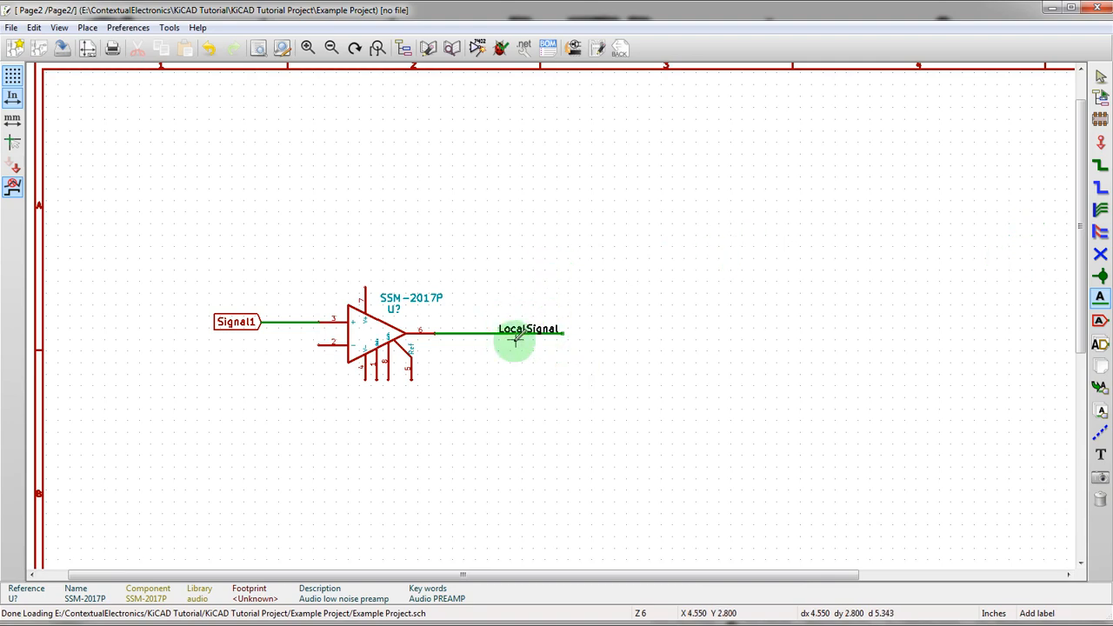
mouse_move(549, 355)
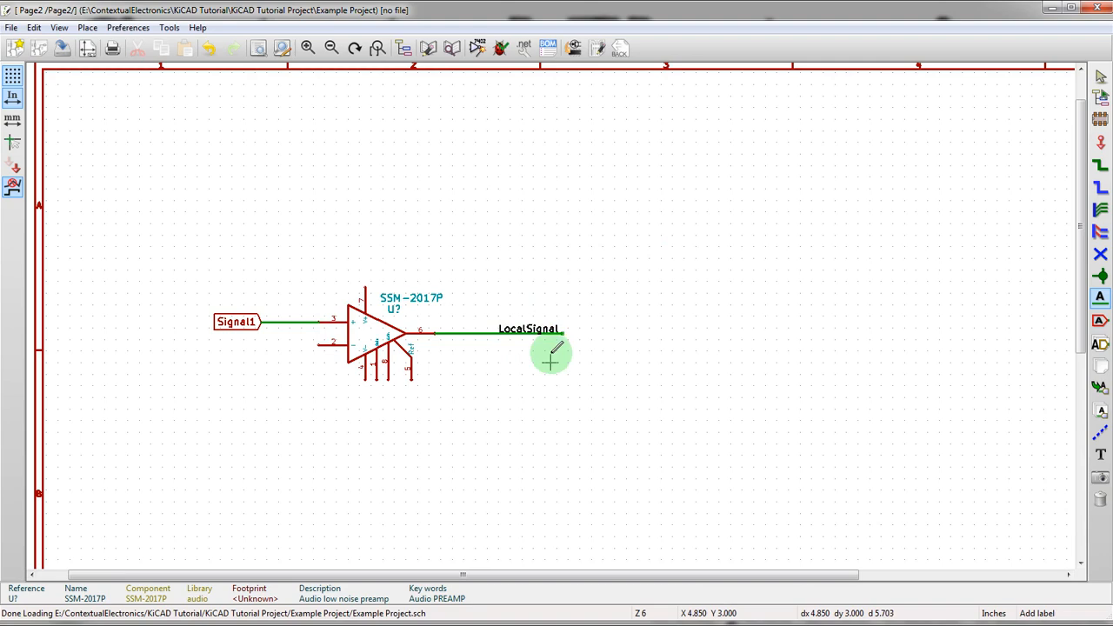
mouse_move(198, 389)
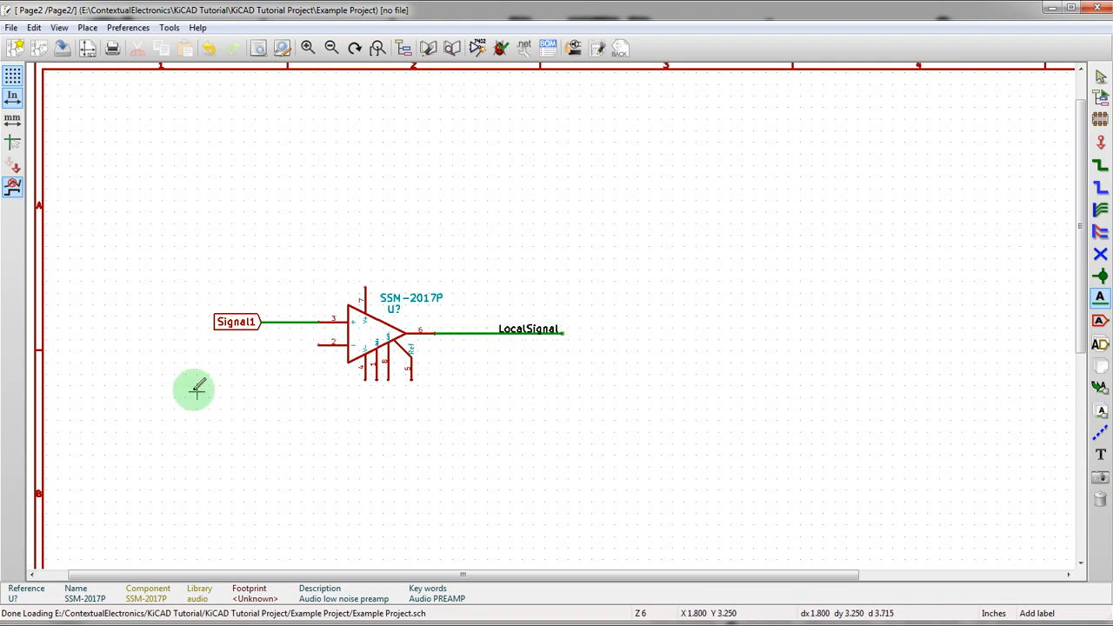
mouse_move(222, 391)
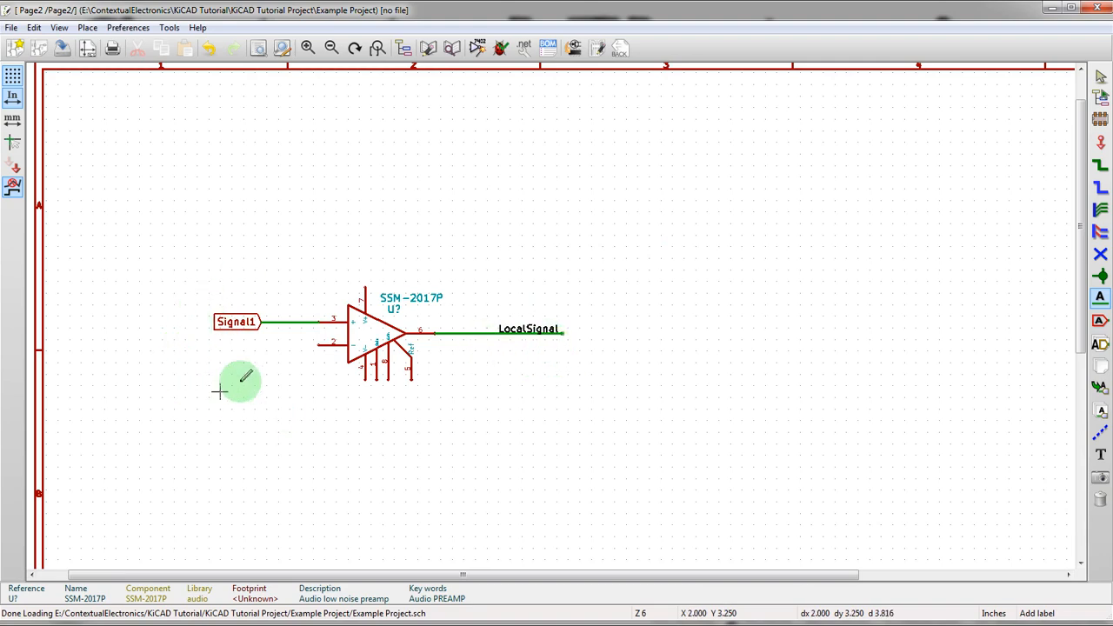
- Leave Page2 and zoom out to see the Page1 and Page2 blocks on the root sheet
right_click(583, 360)
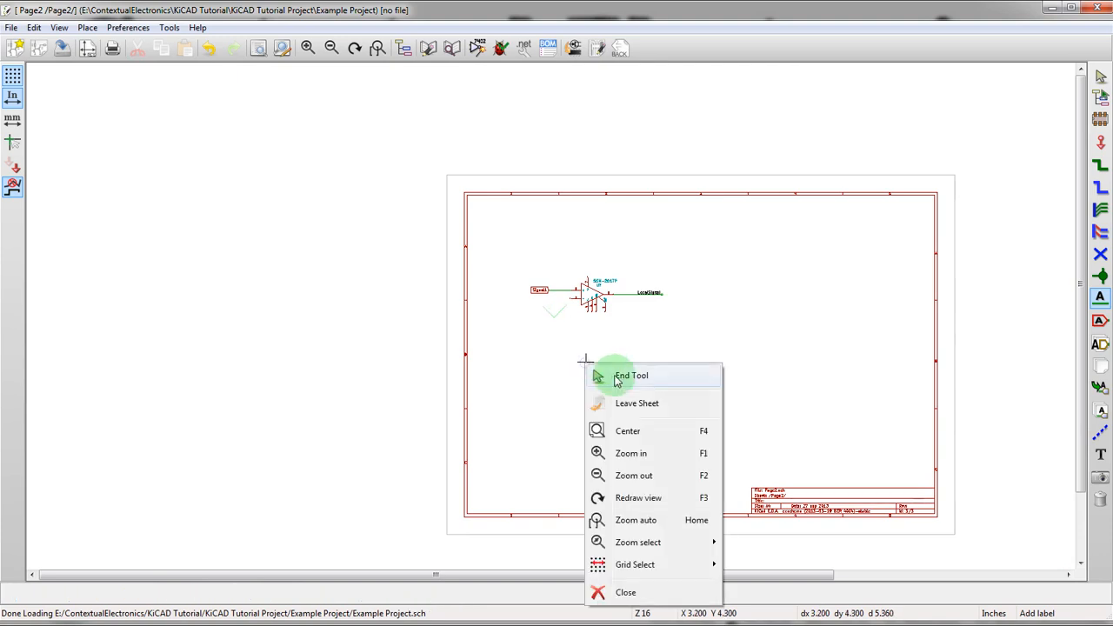
click(636, 403)
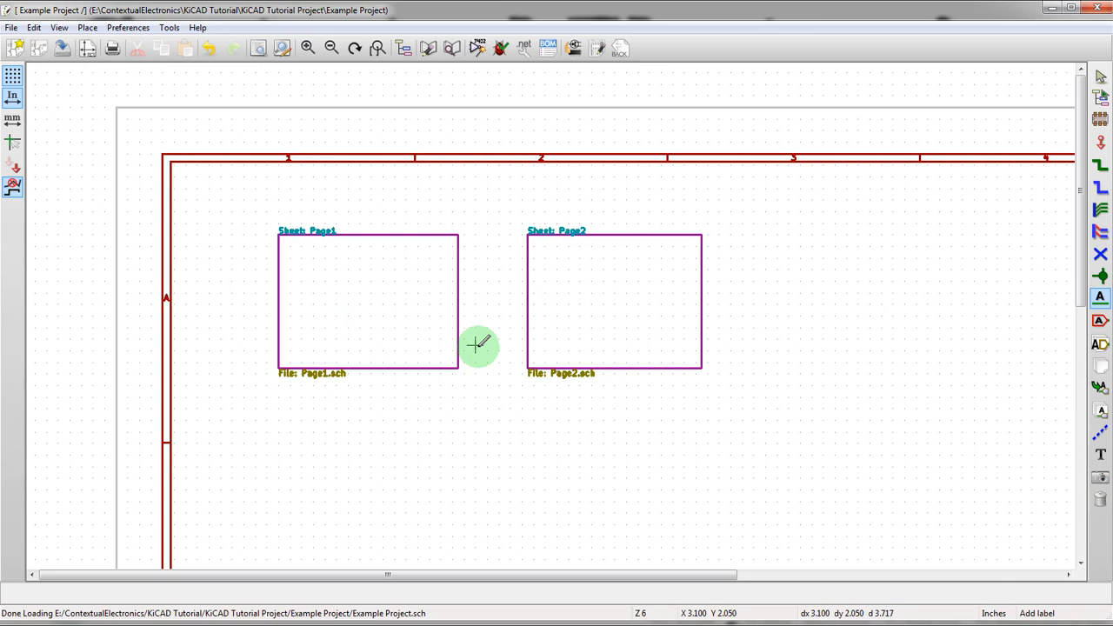
scroll(down, 3)
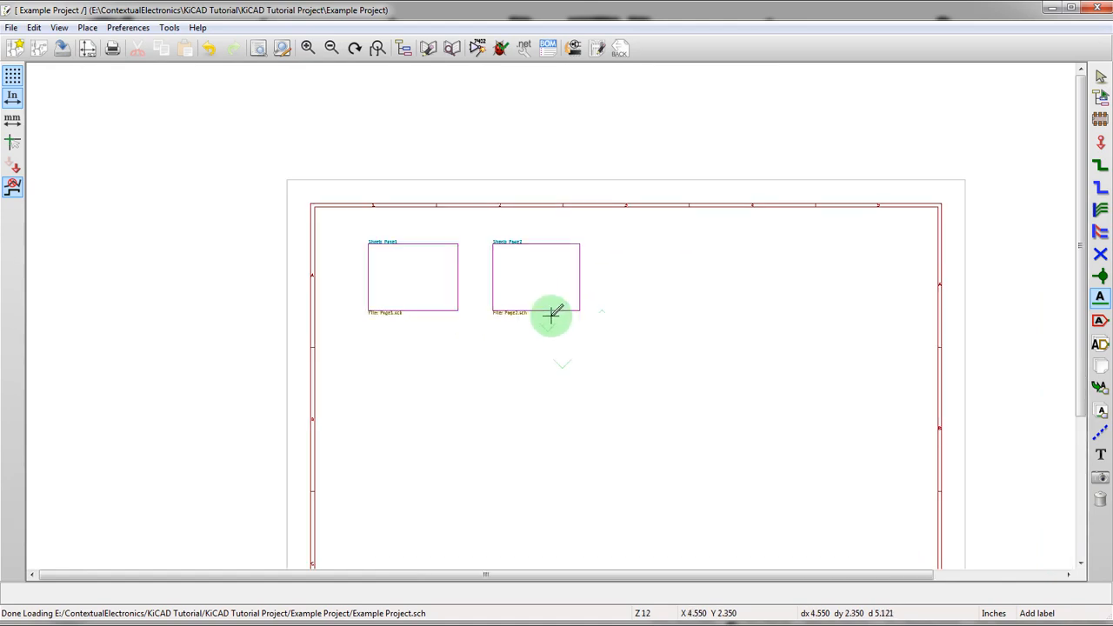
mouse_move(369, 351)
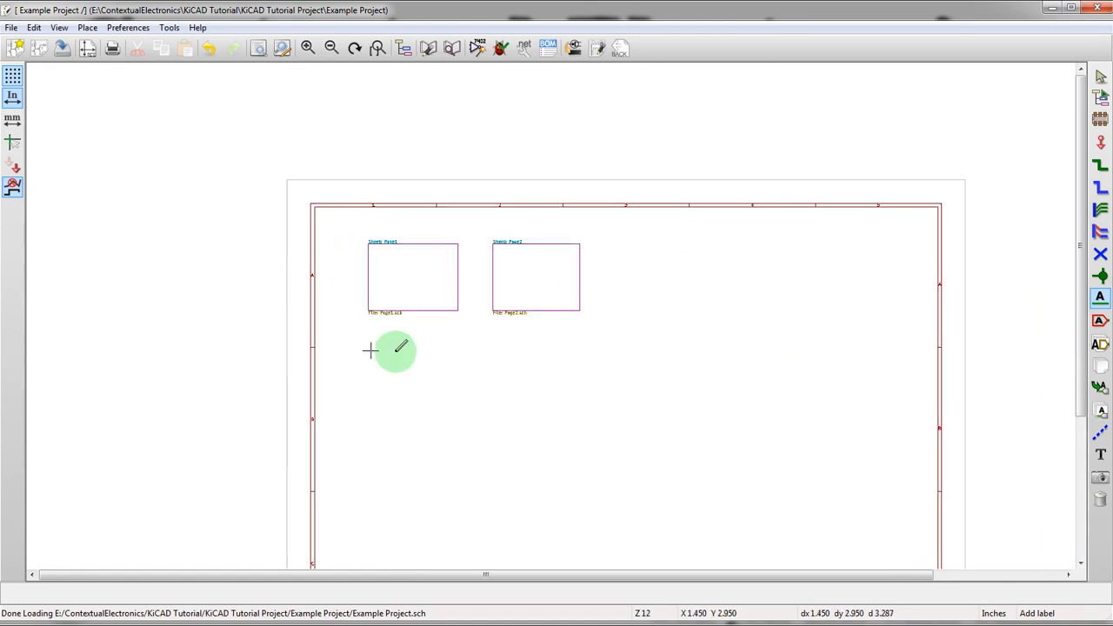
mouse_move(926, 308)
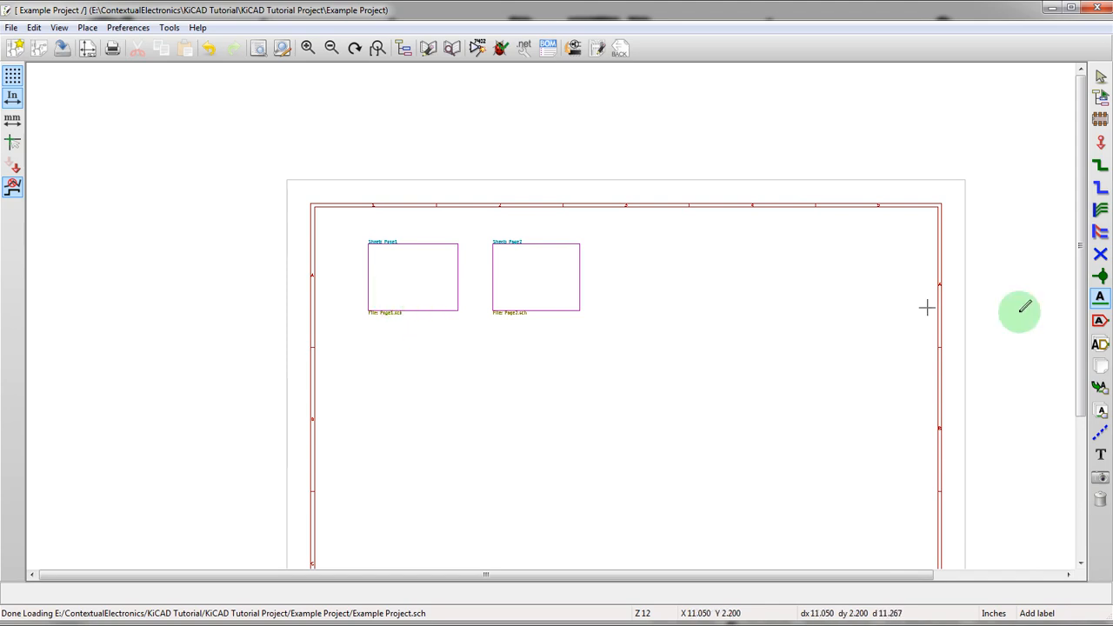